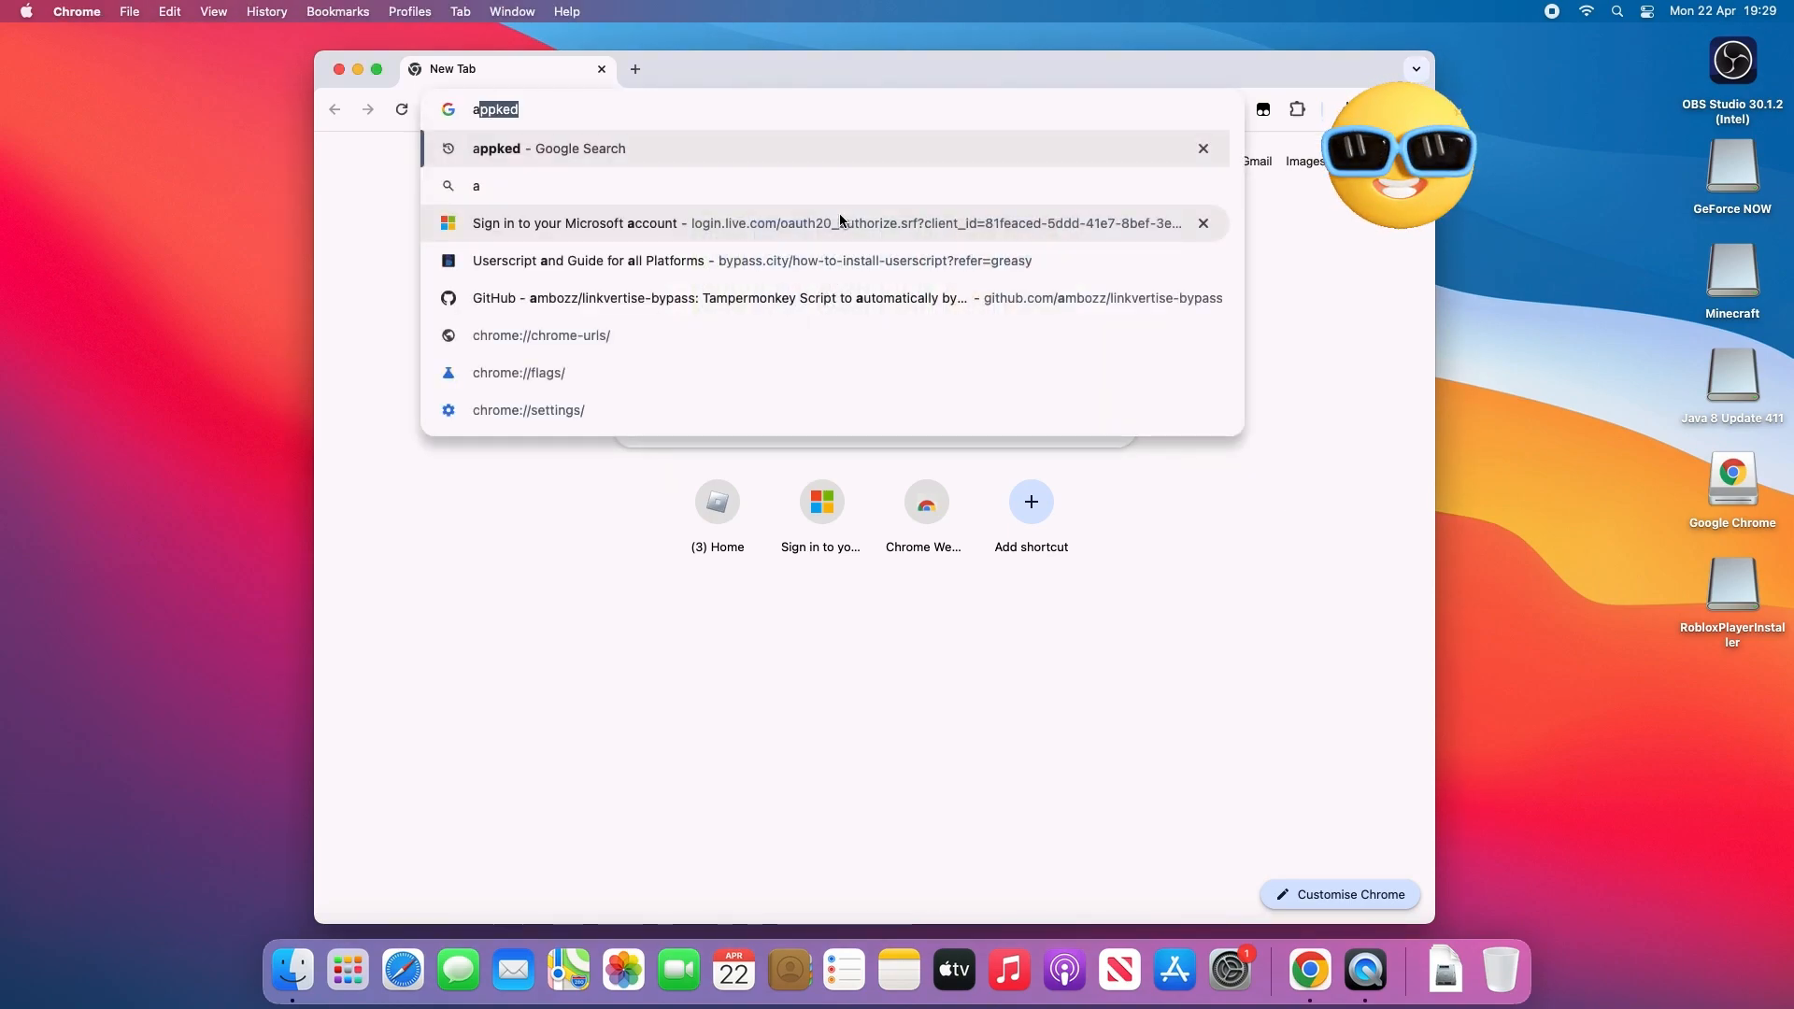
- Search Google for 'appked' and go to the AppKed website from the results
click(549, 148)
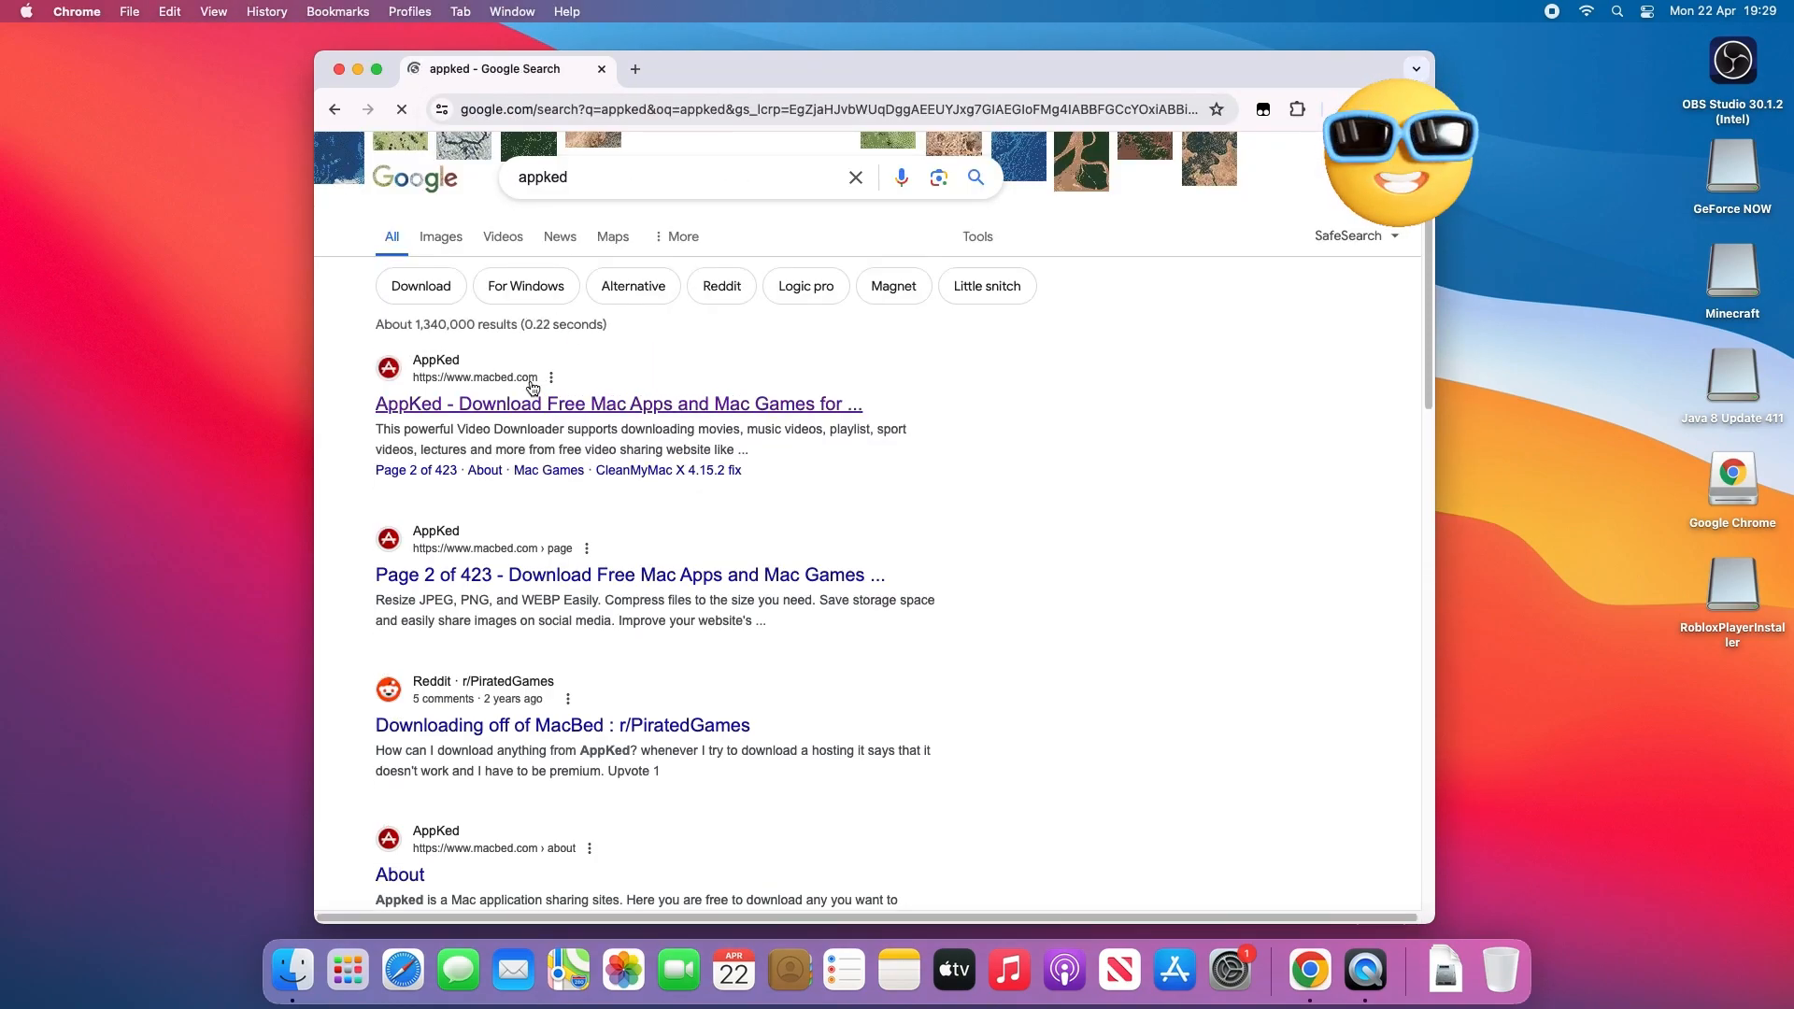
click(619, 404)
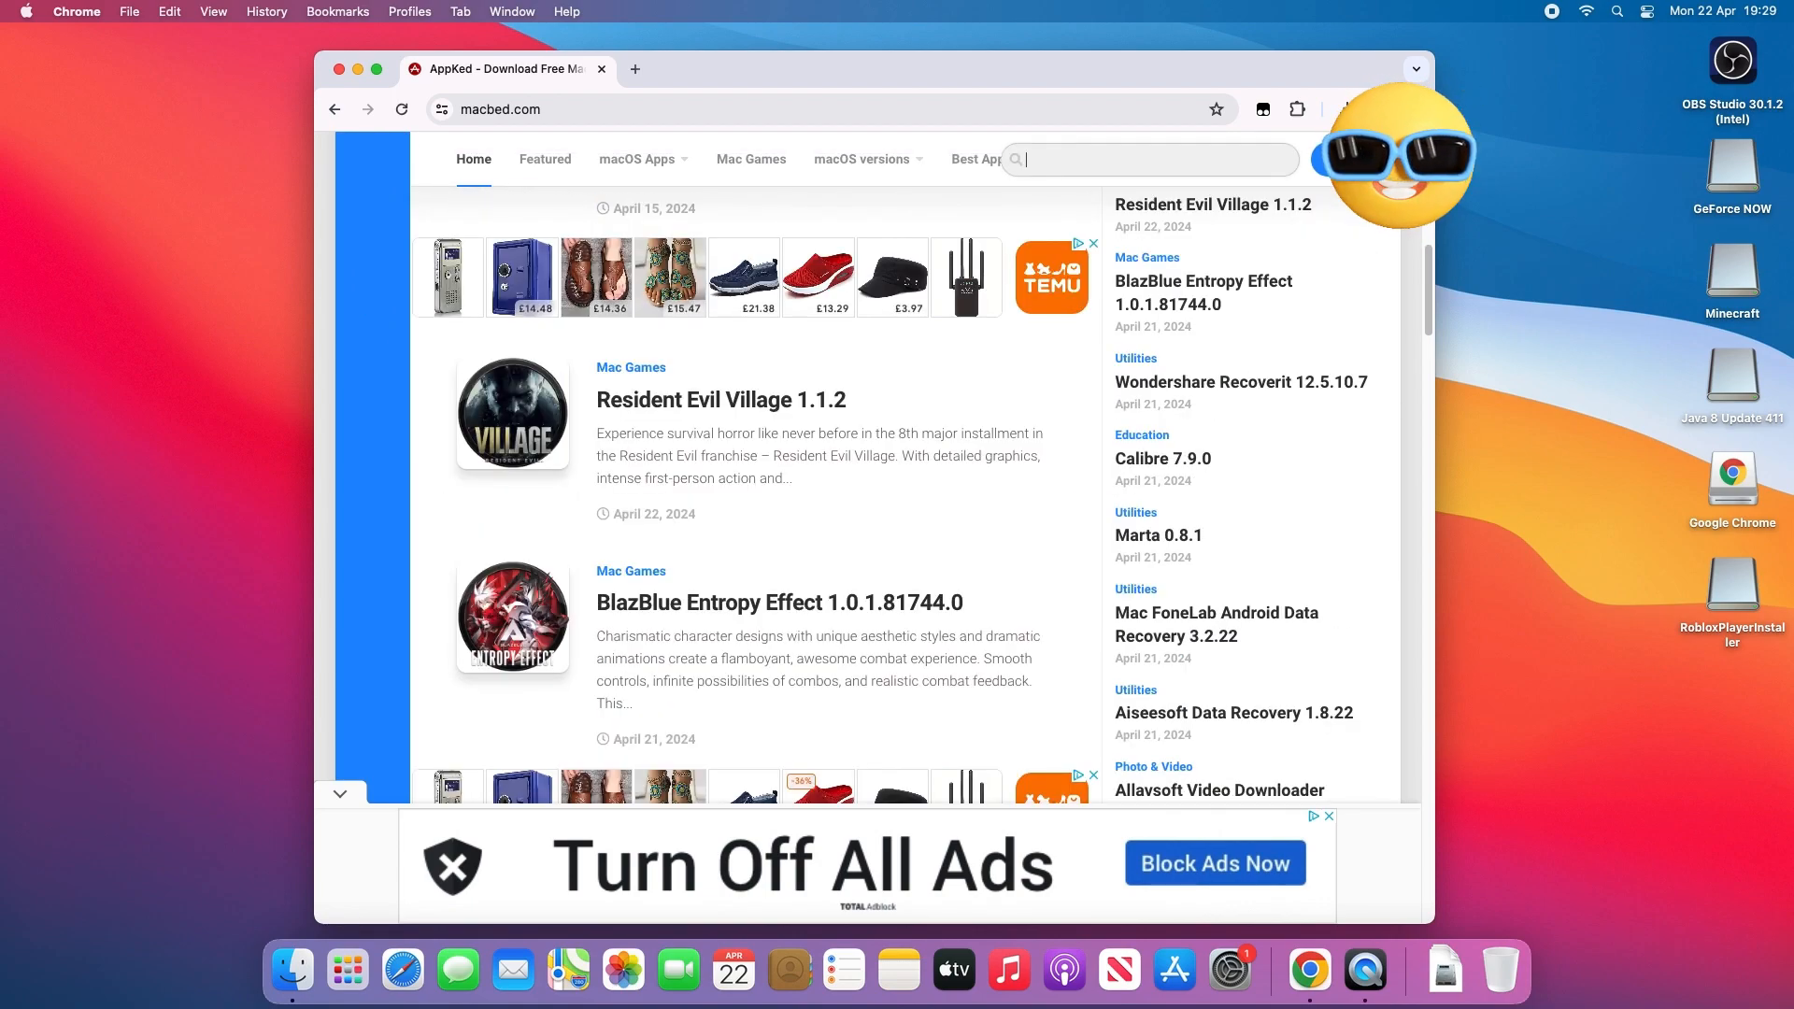
- Search AppKed for ScreenFlow and reach the ScreenFlow 10.0.10 download page with Nitroflare and Rapidgator options
text(scree)
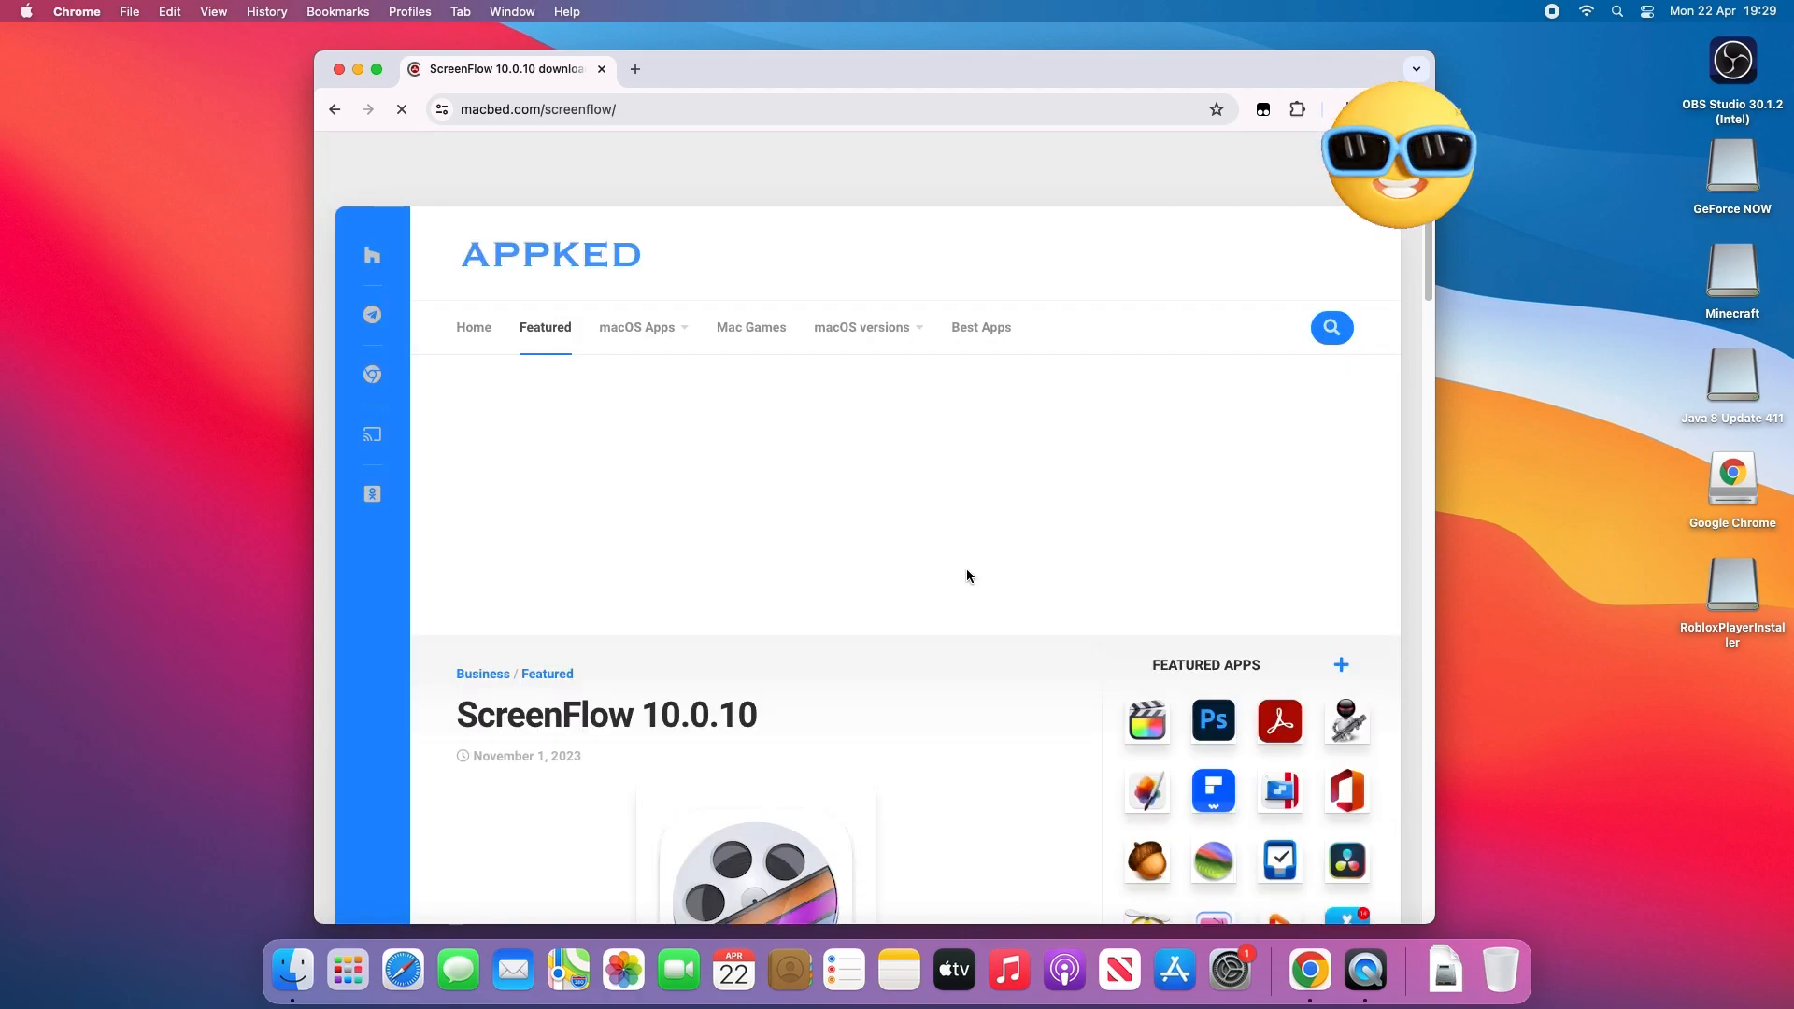
scroll(down, 3)
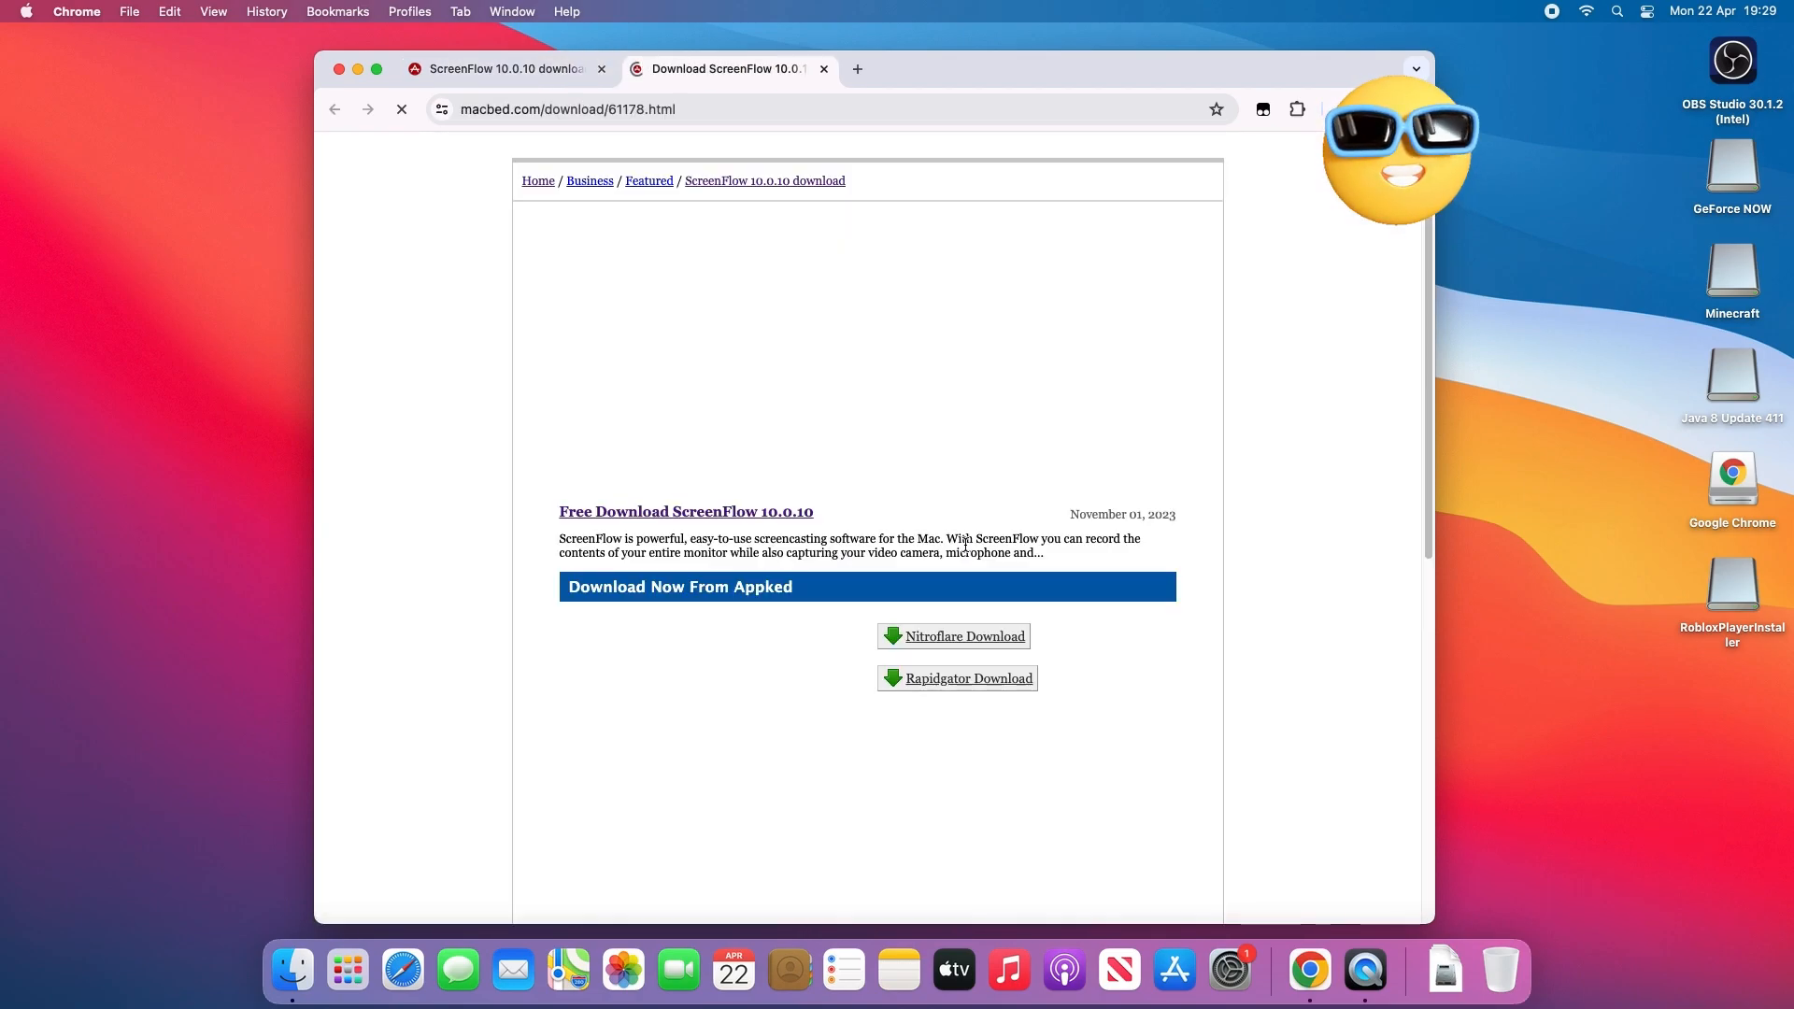
- Start the free slow download of ScreenFlow10010.zip on Rapidgator and wait through the countdown
click(966, 677)
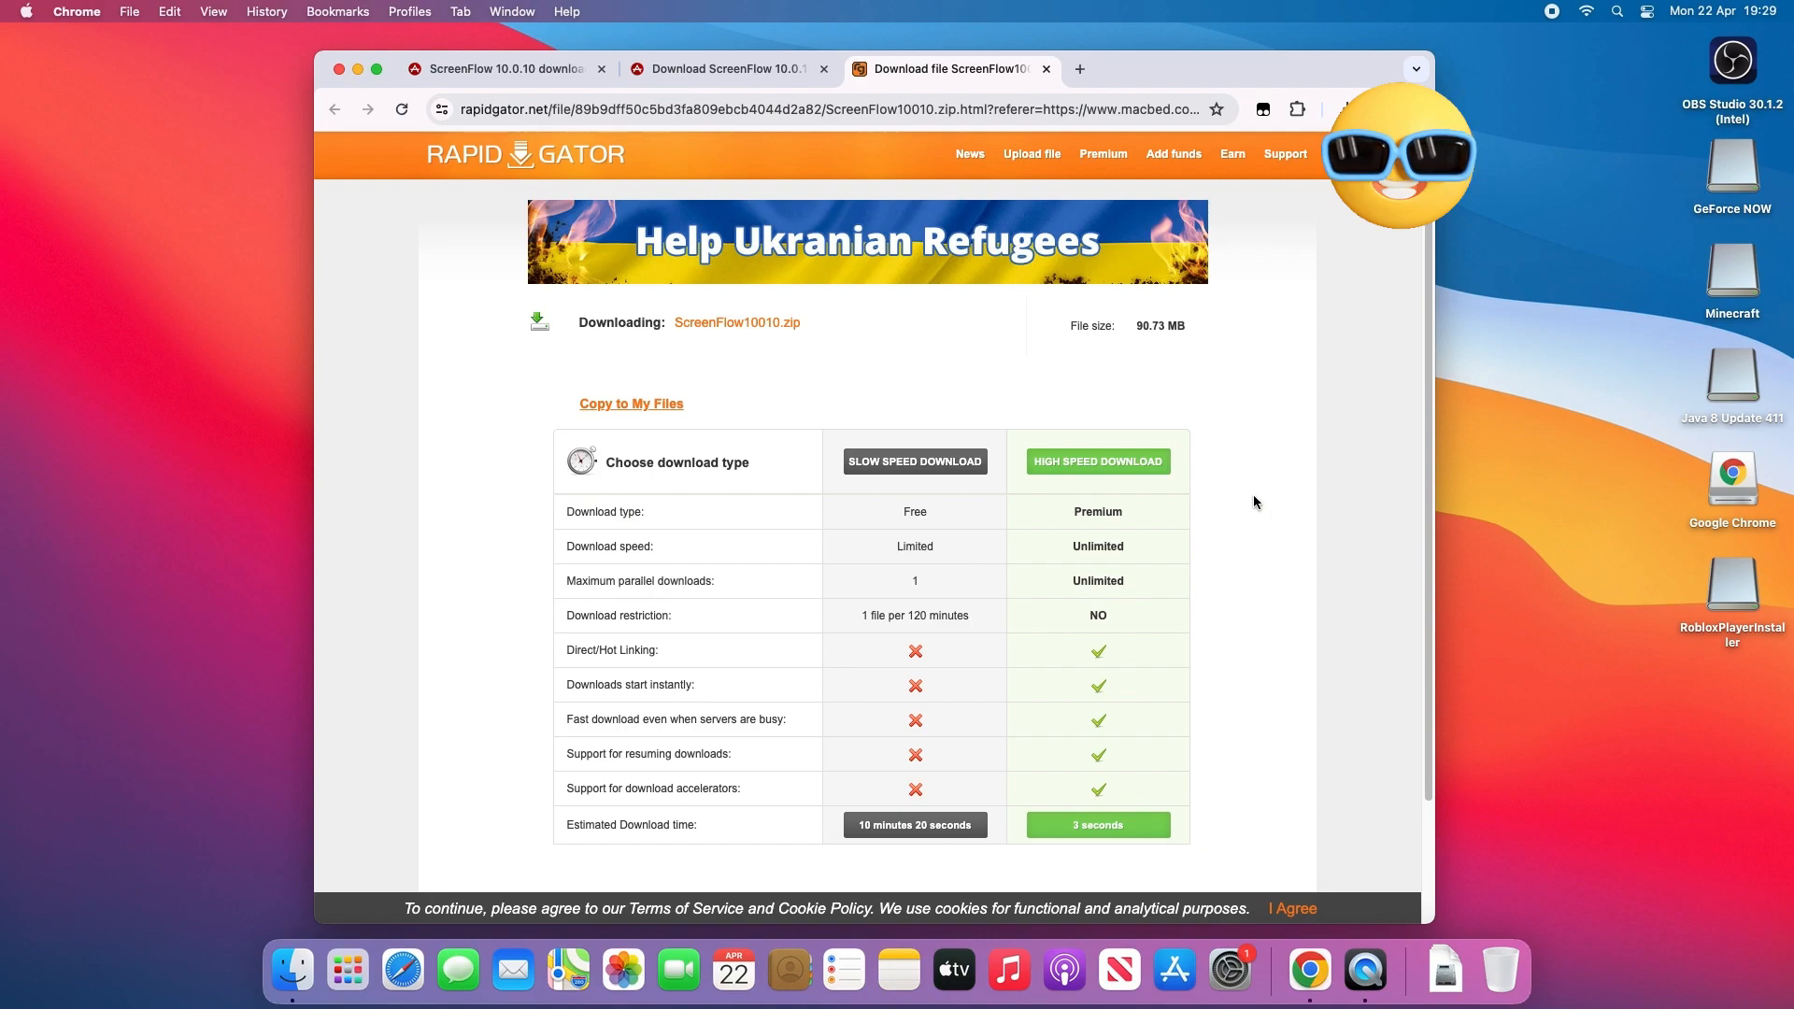
mouse_move(1123, 792)
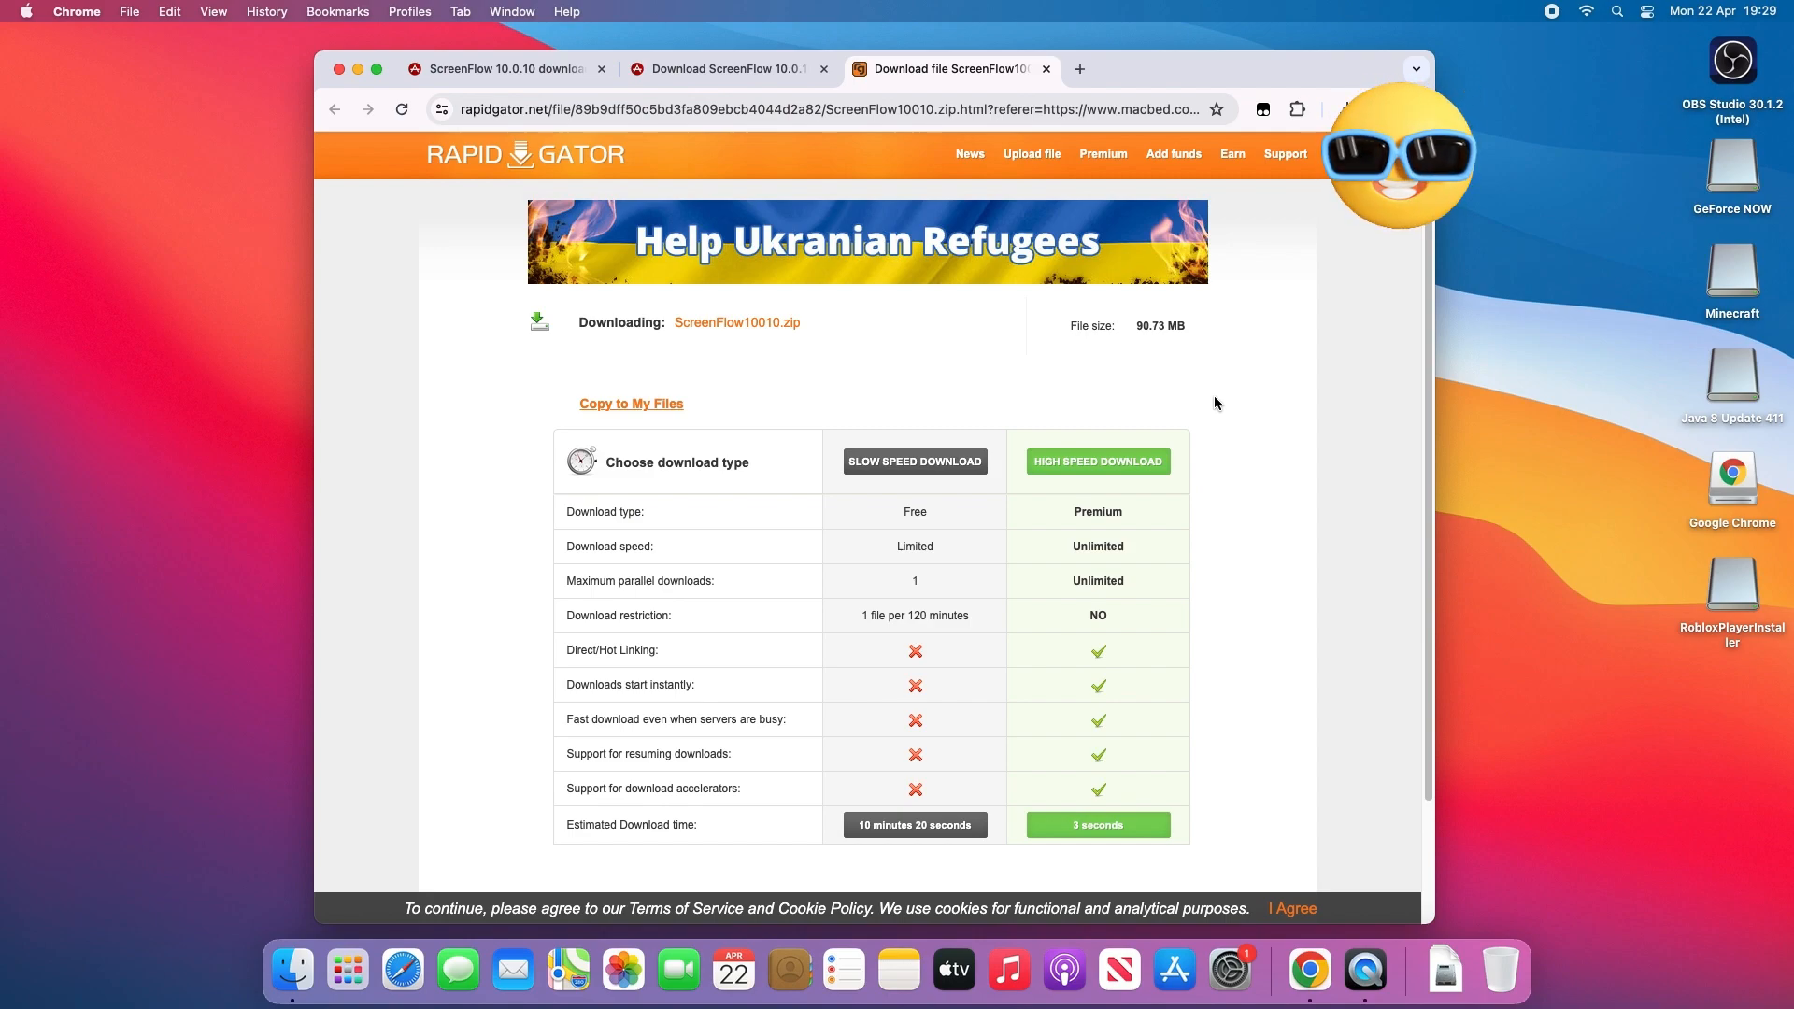
mouse_move(722, 624)
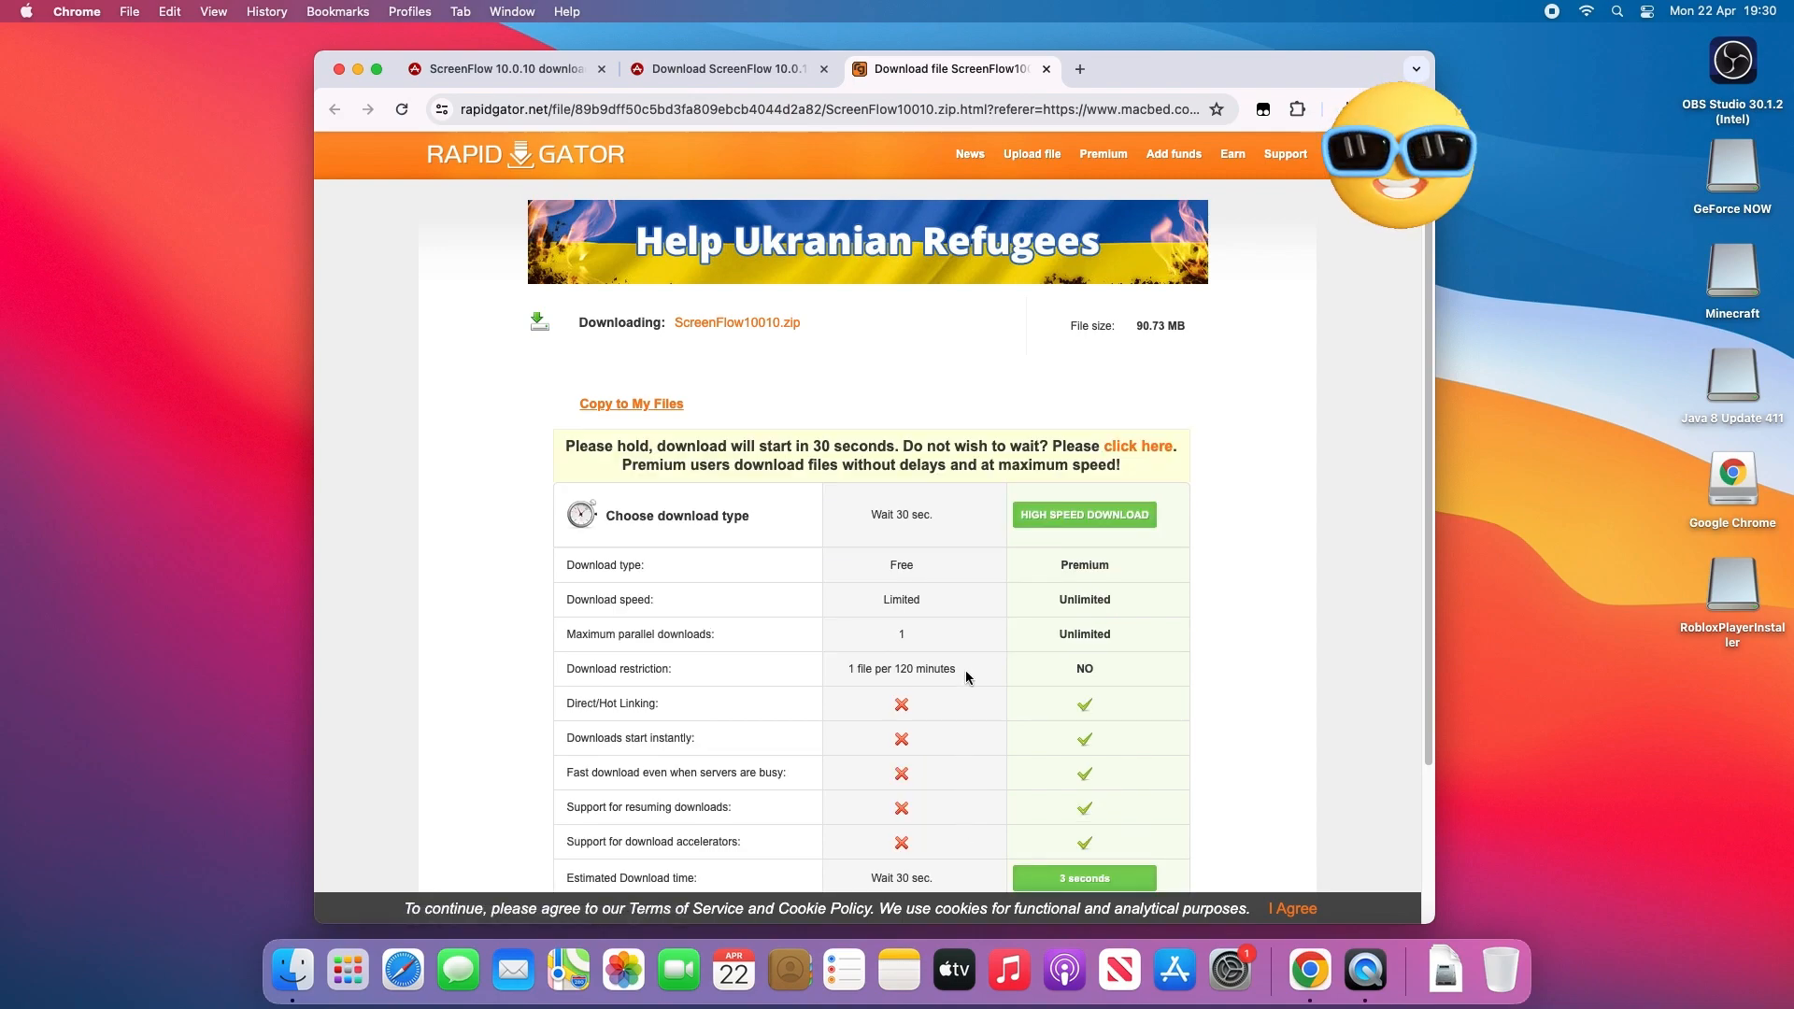
scroll(down, 3)
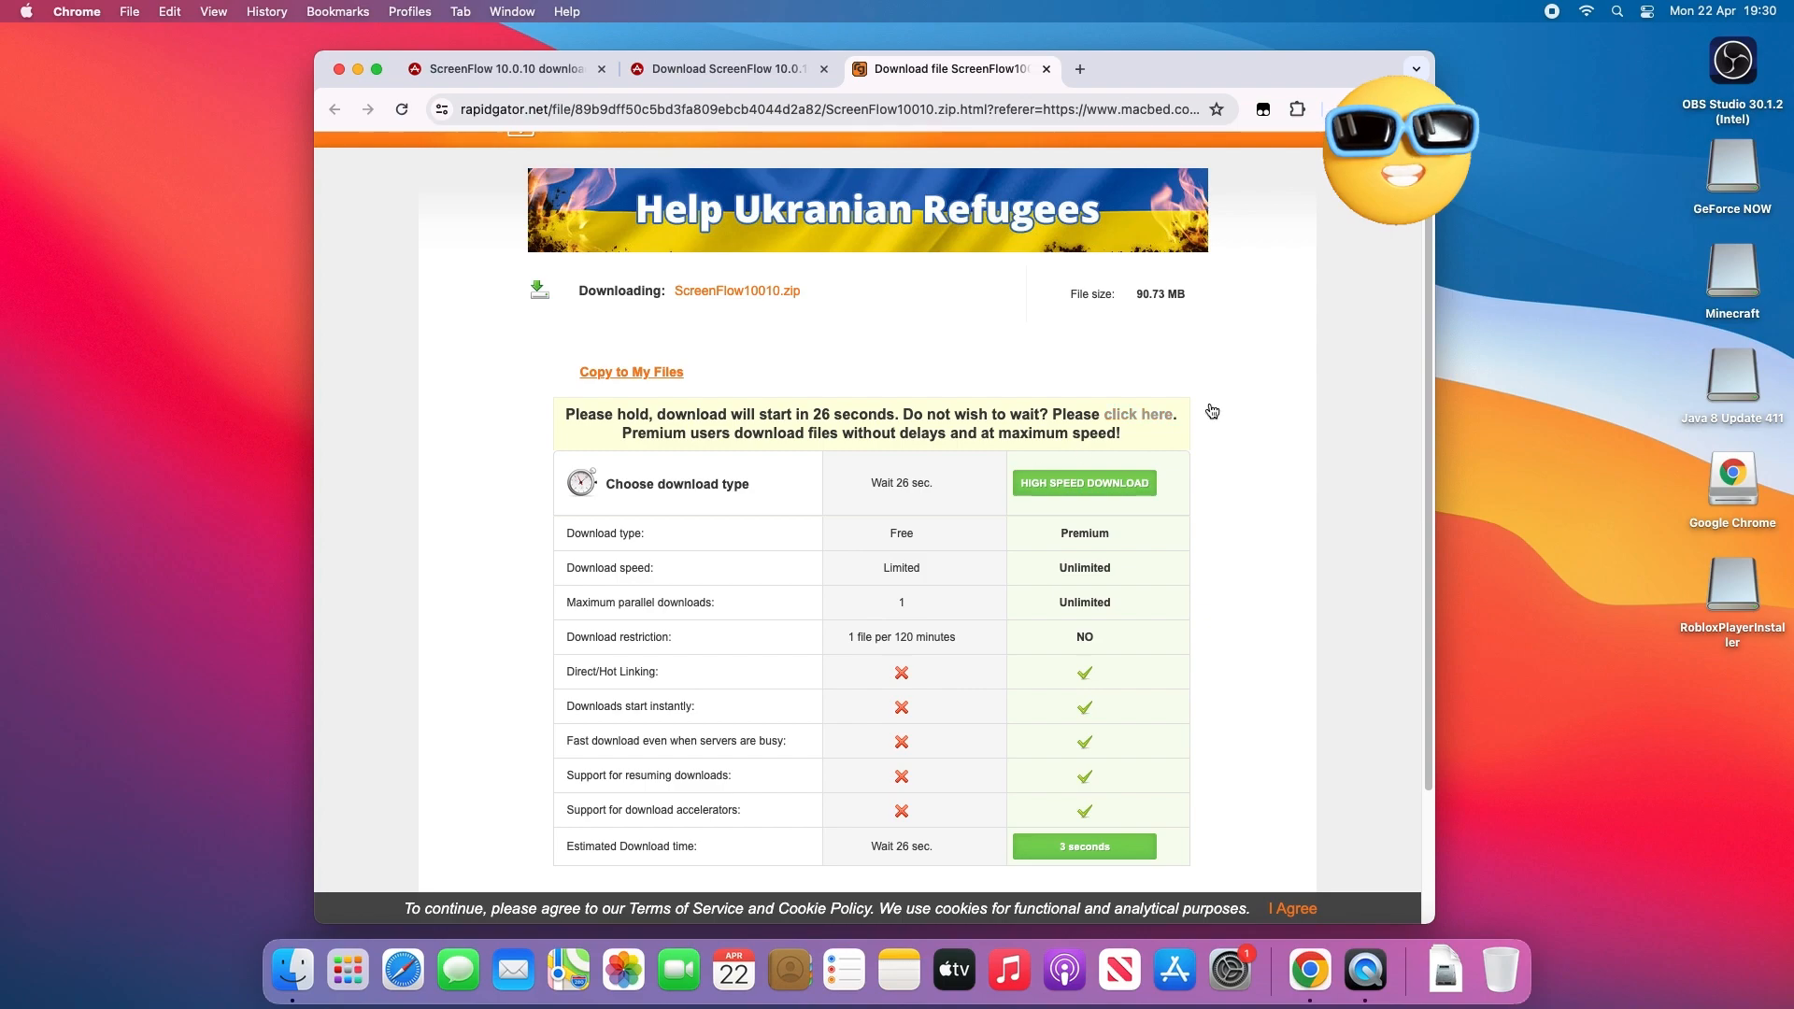
mouse_move(1348, 695)
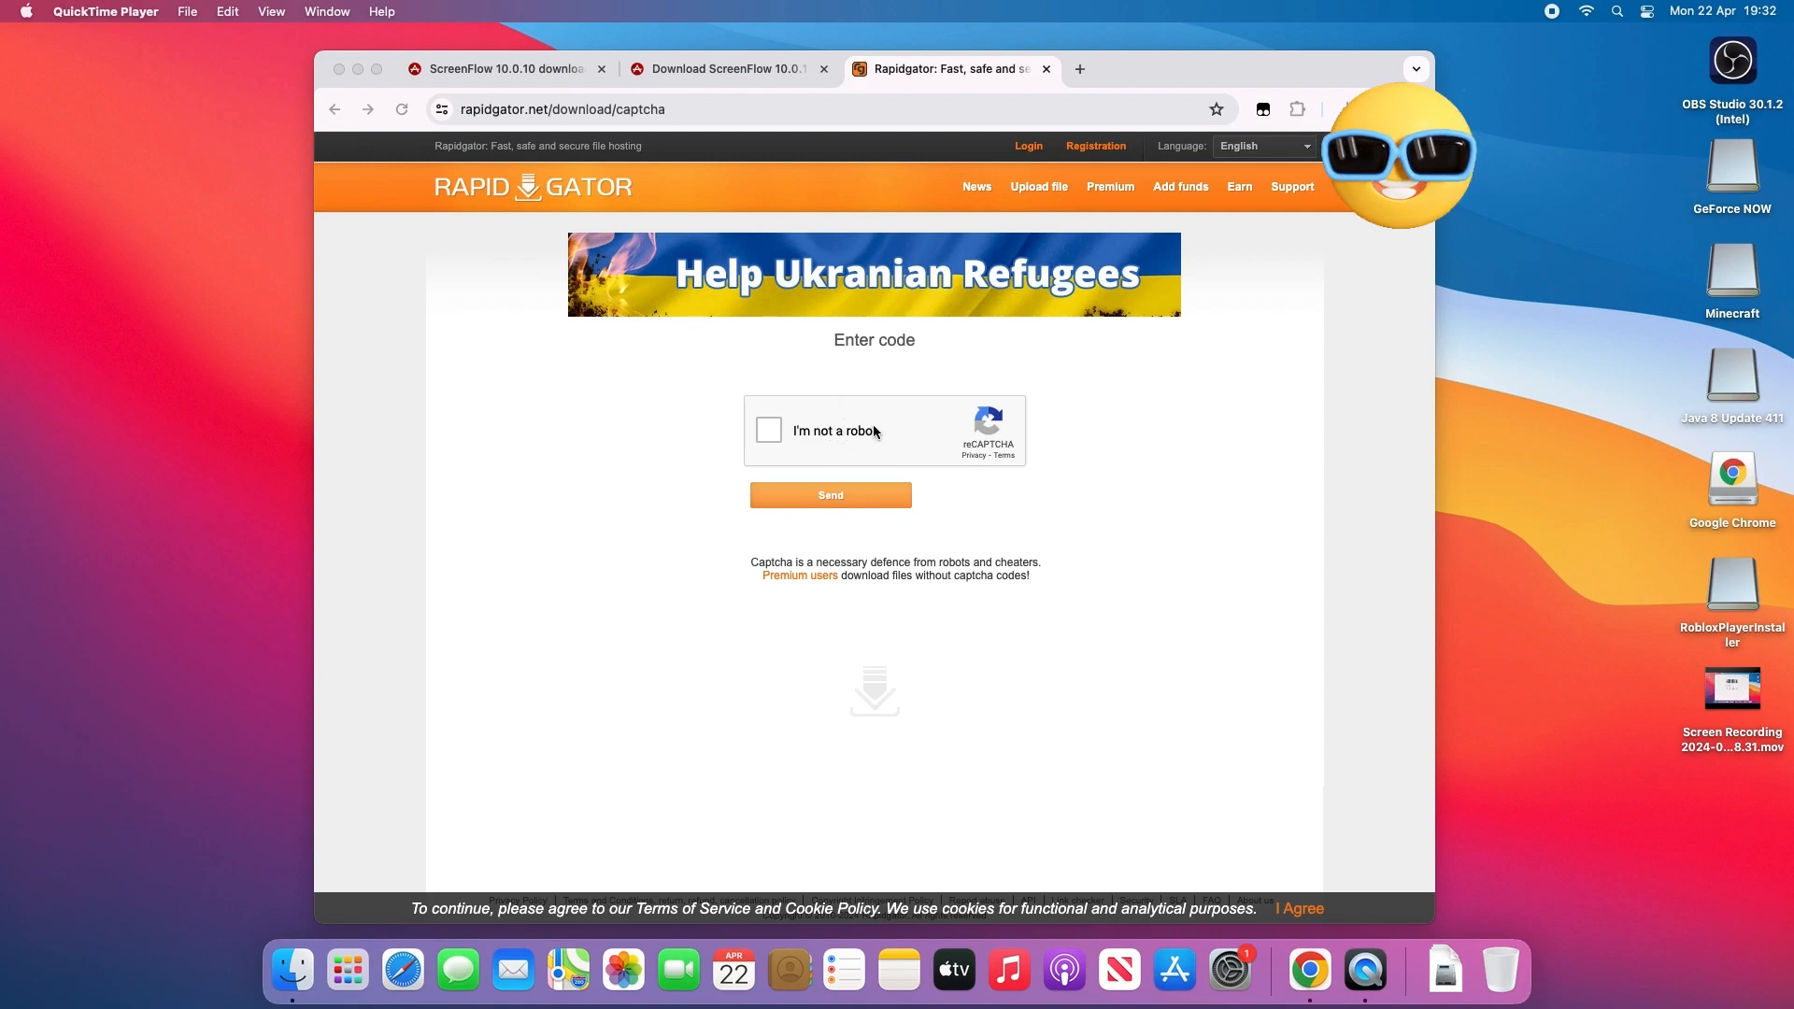
- Pass the reCAPTCHA and download ScreenFlow10010.zip from Rapidgator
click(768, 430)
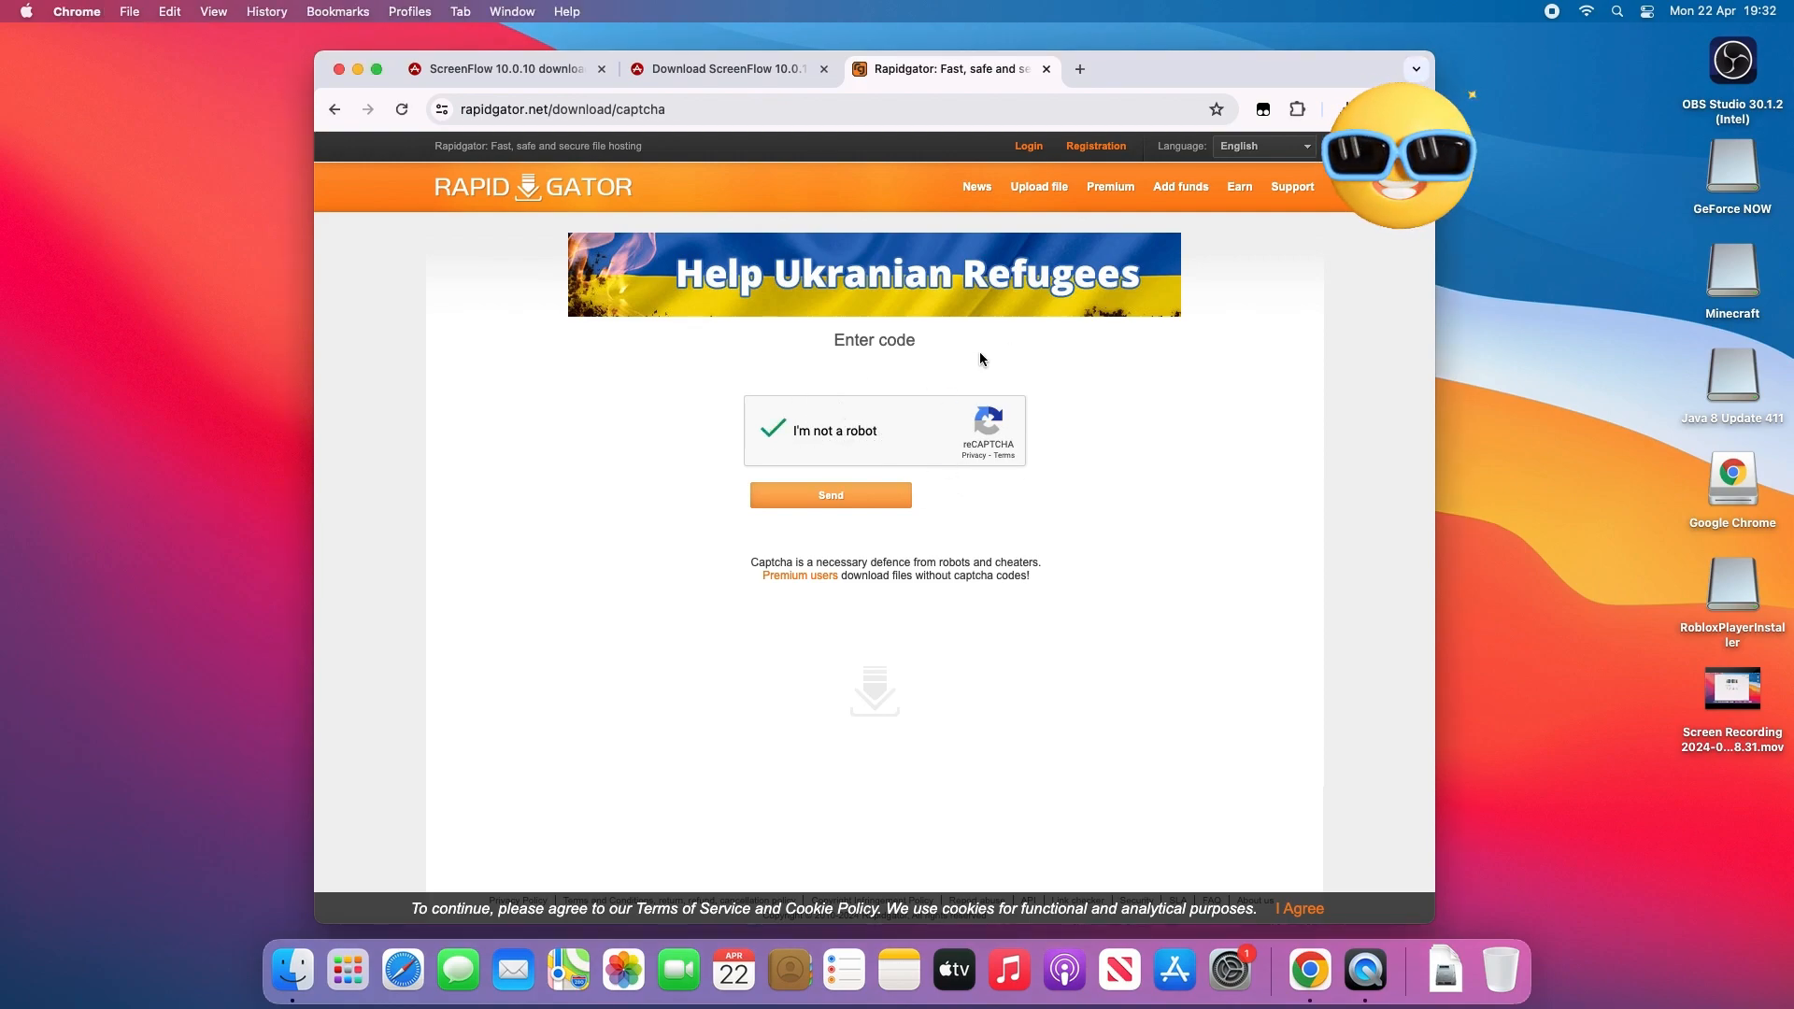
click(830, 494)
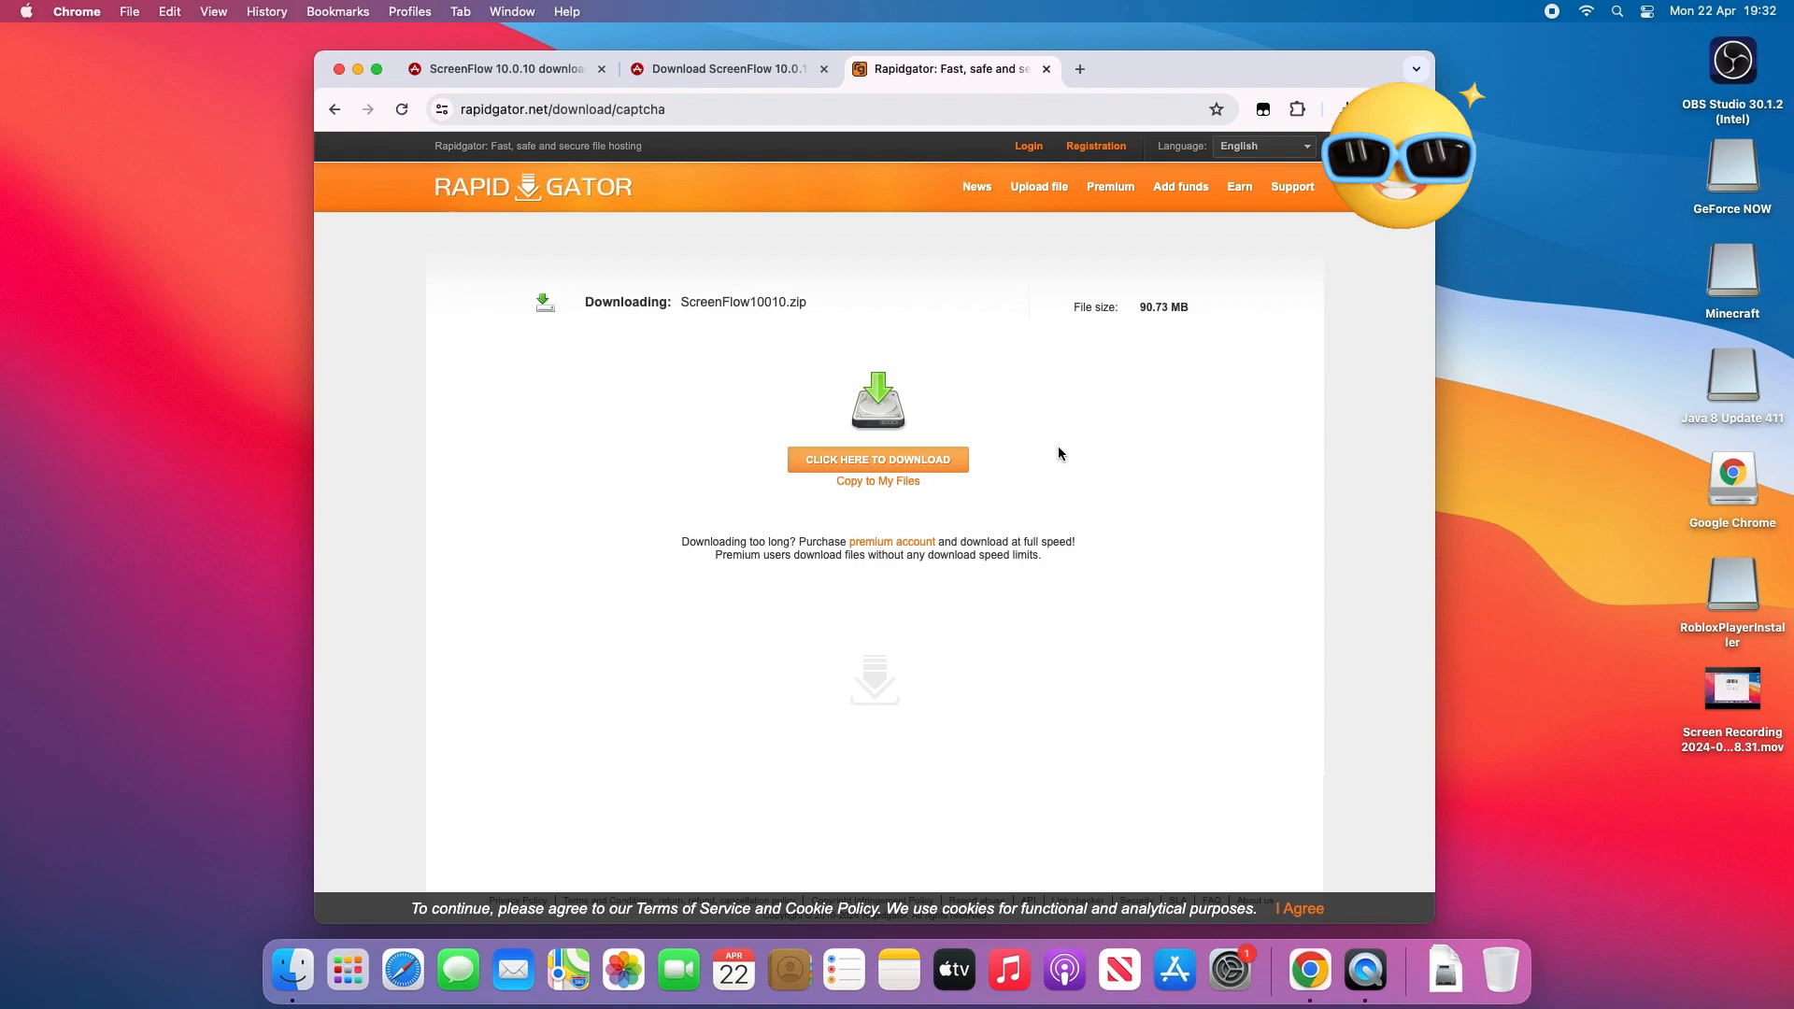
click(877, 460)
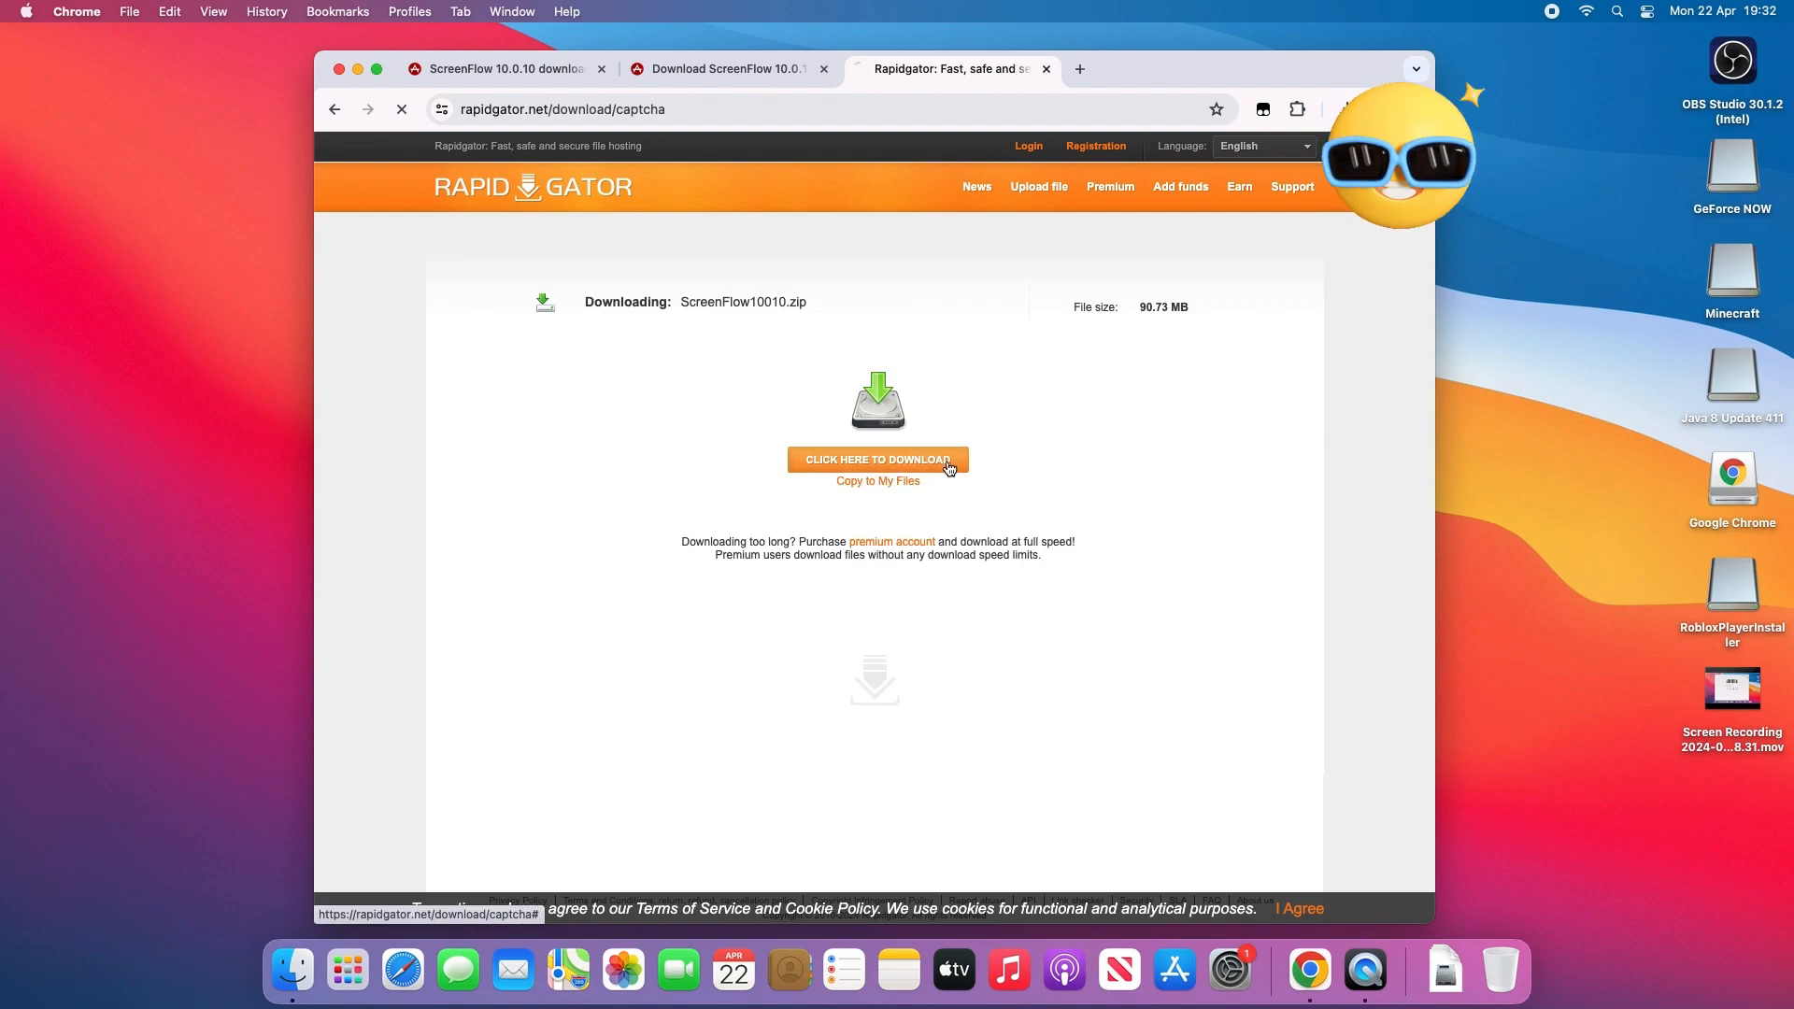
click(1262, 109)
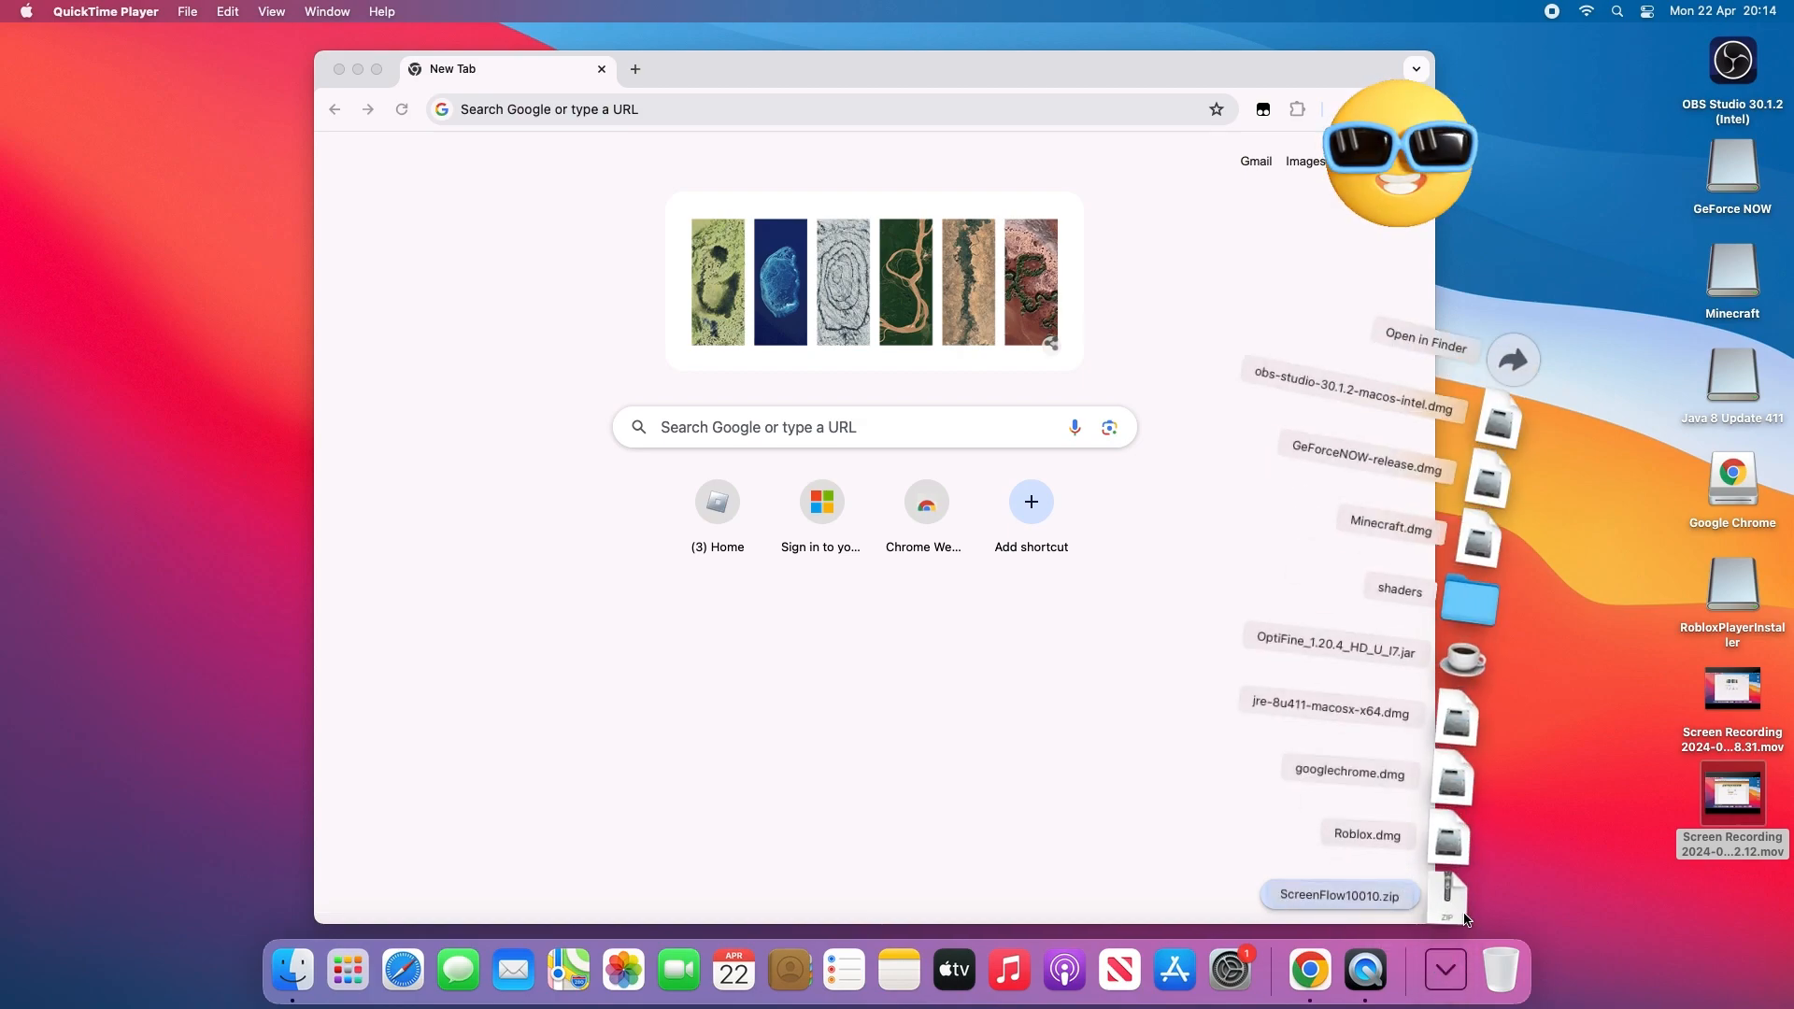
- Unpack the zip into a ScreenFlow_10.0.10_[TNT] folder and view it in Downloads
double_click(1338, 896)
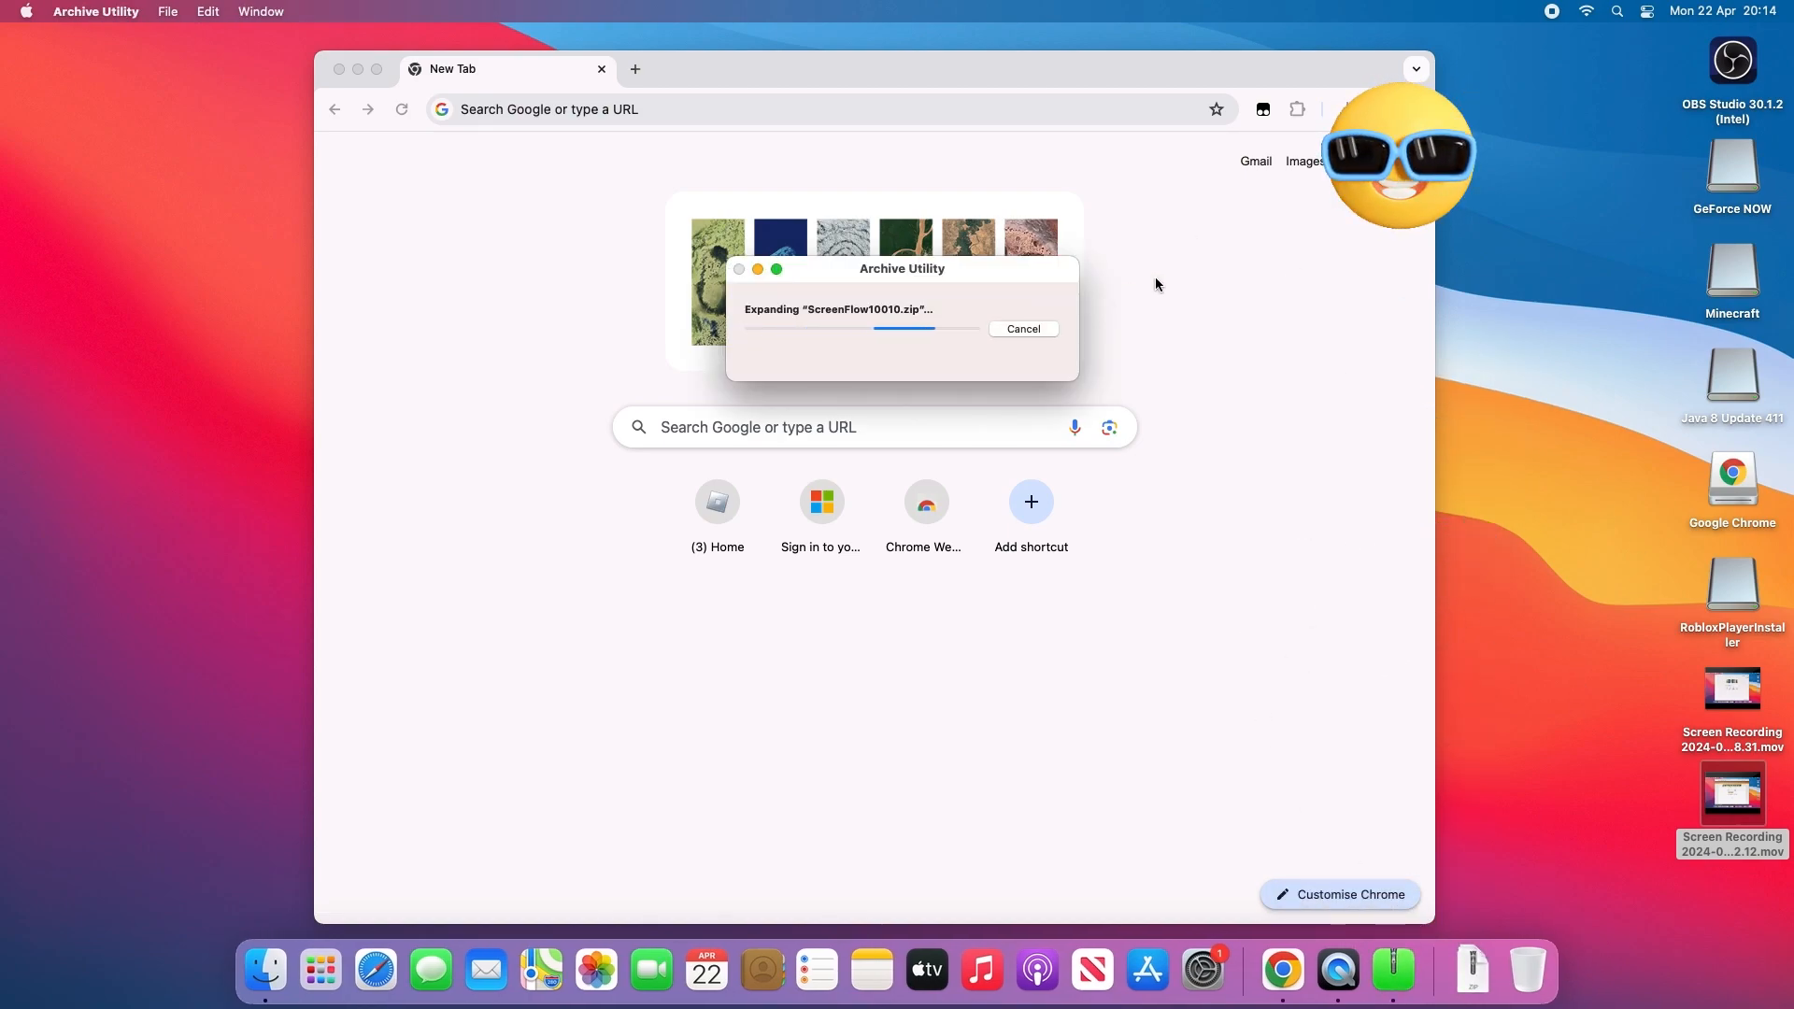
click(1434, 970)
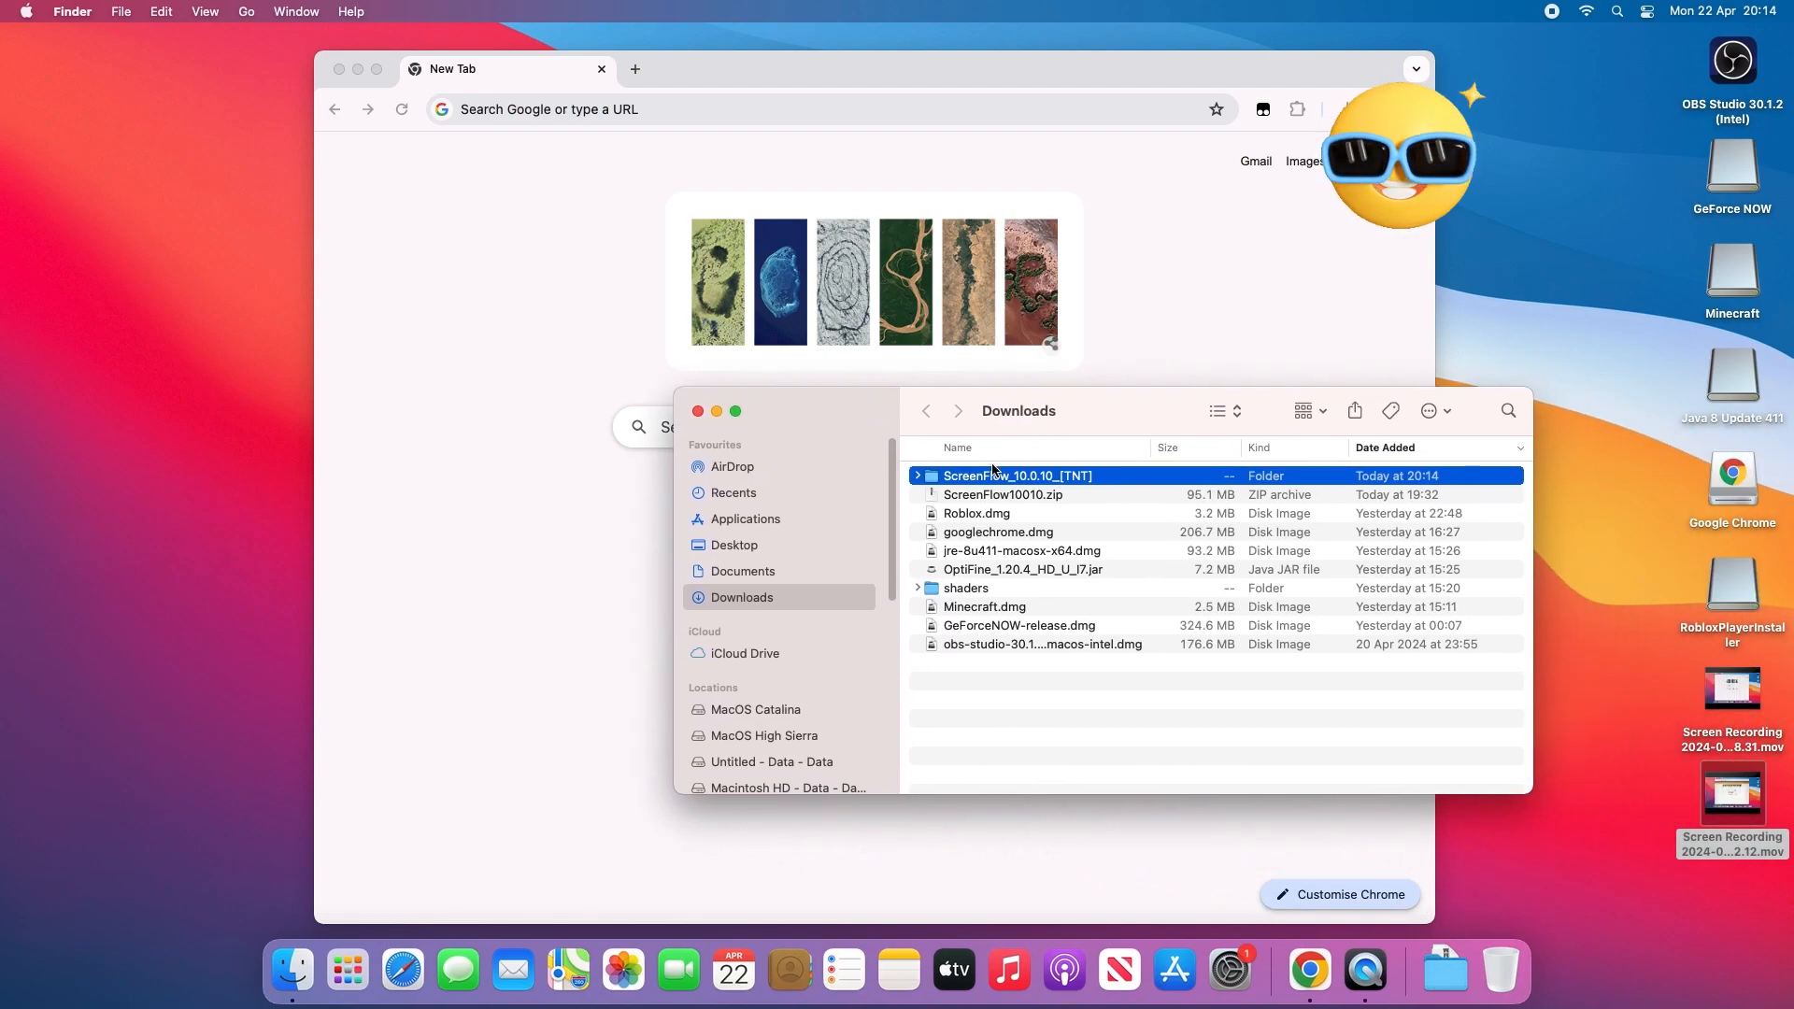
- Mount ScreenFlow_10.0.10_[TNT].dmg from its folder so the TNT installer window appears
double_click(1018, 475)
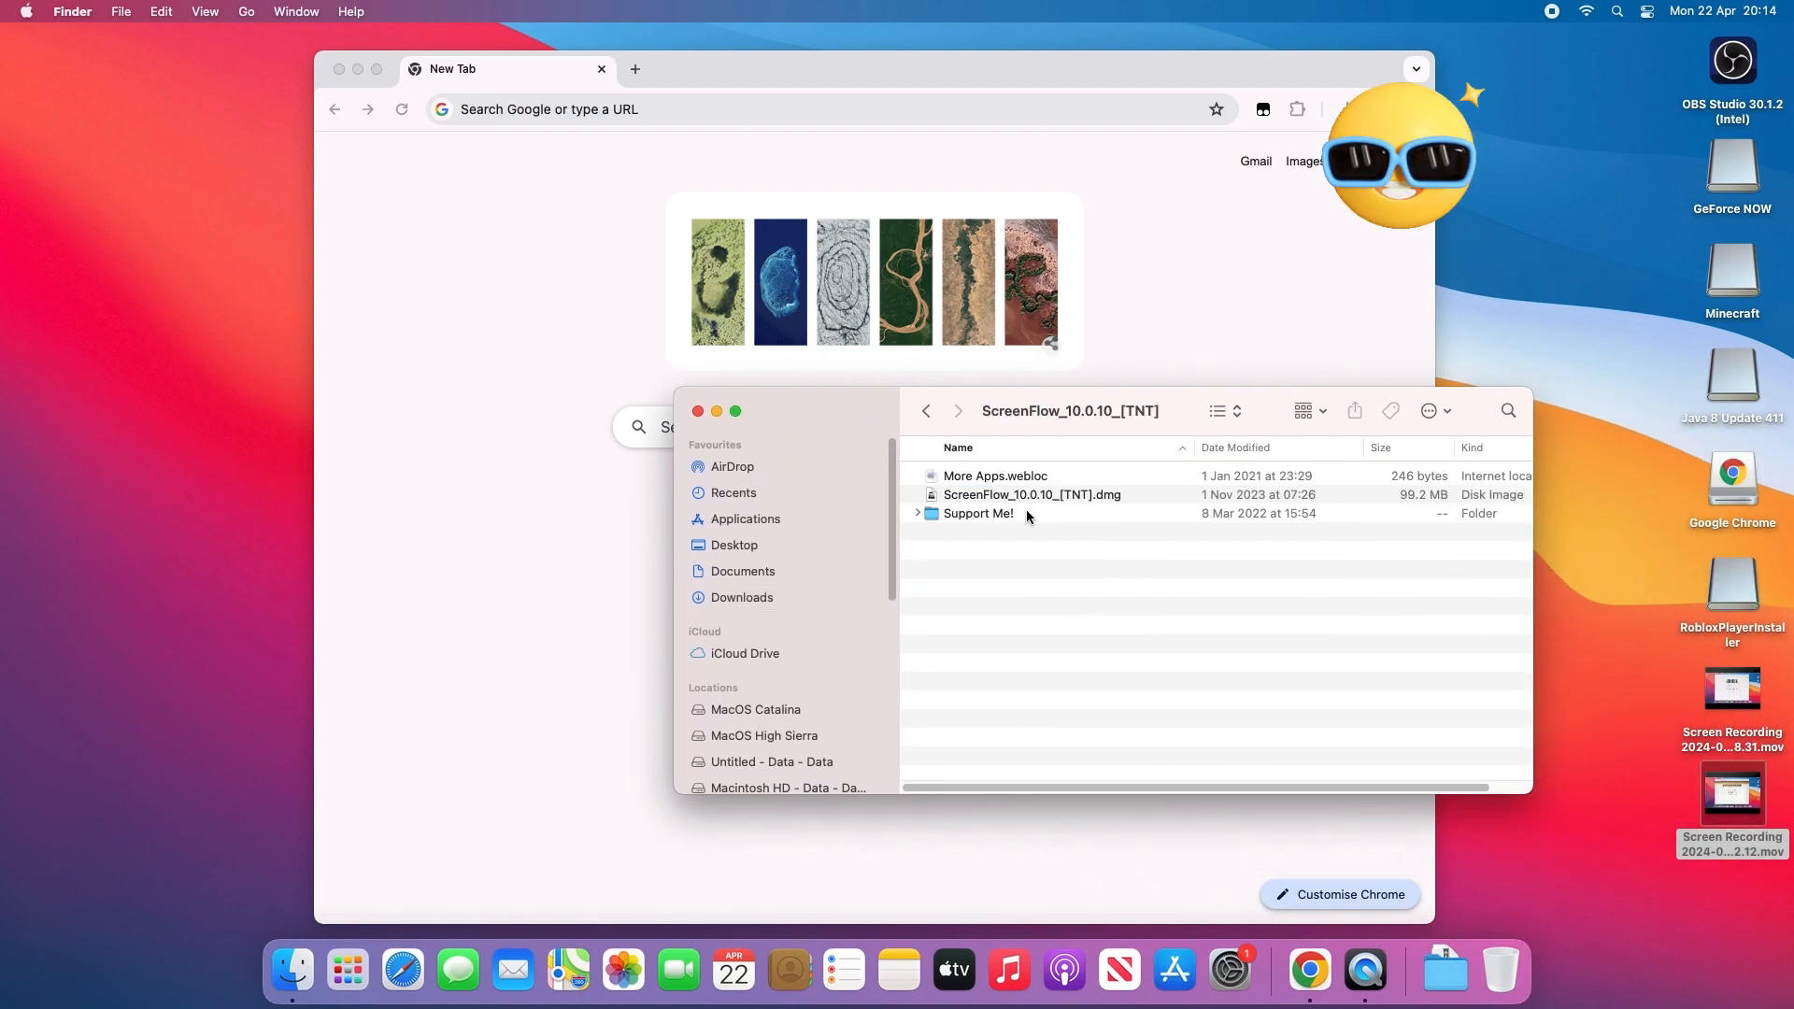
click(1031, 494)
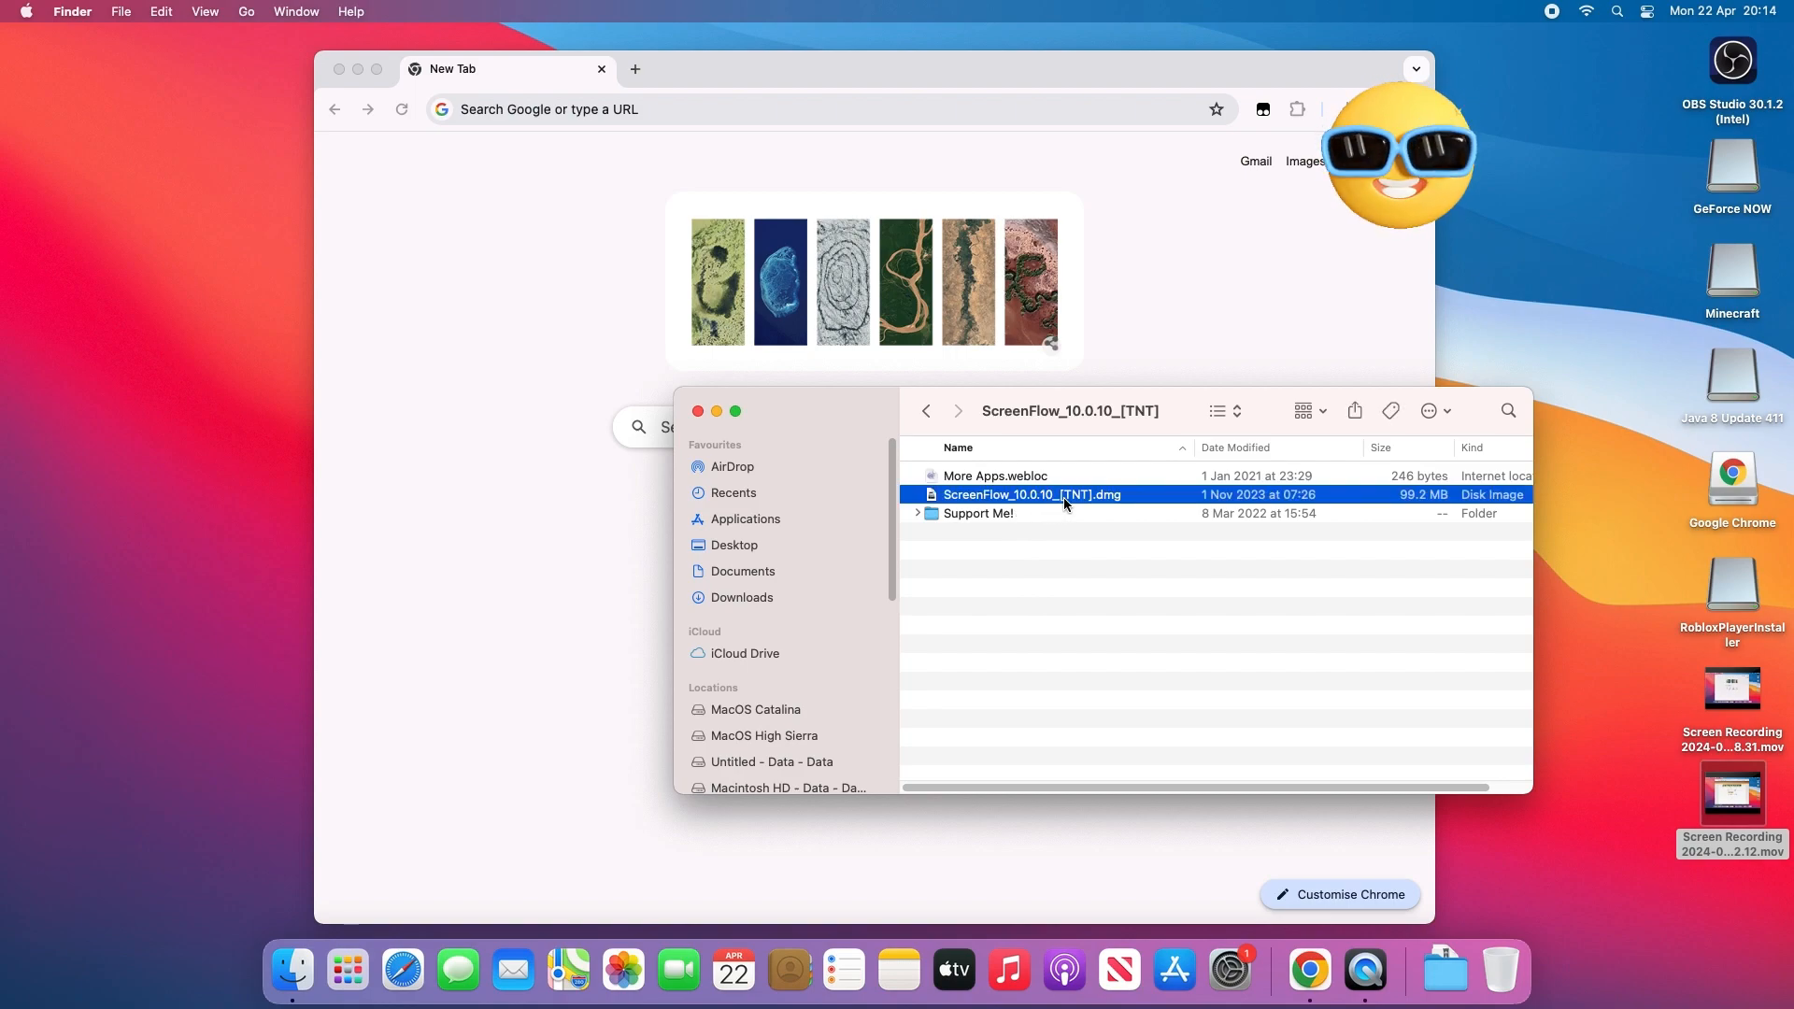
double_click(1032, 493)
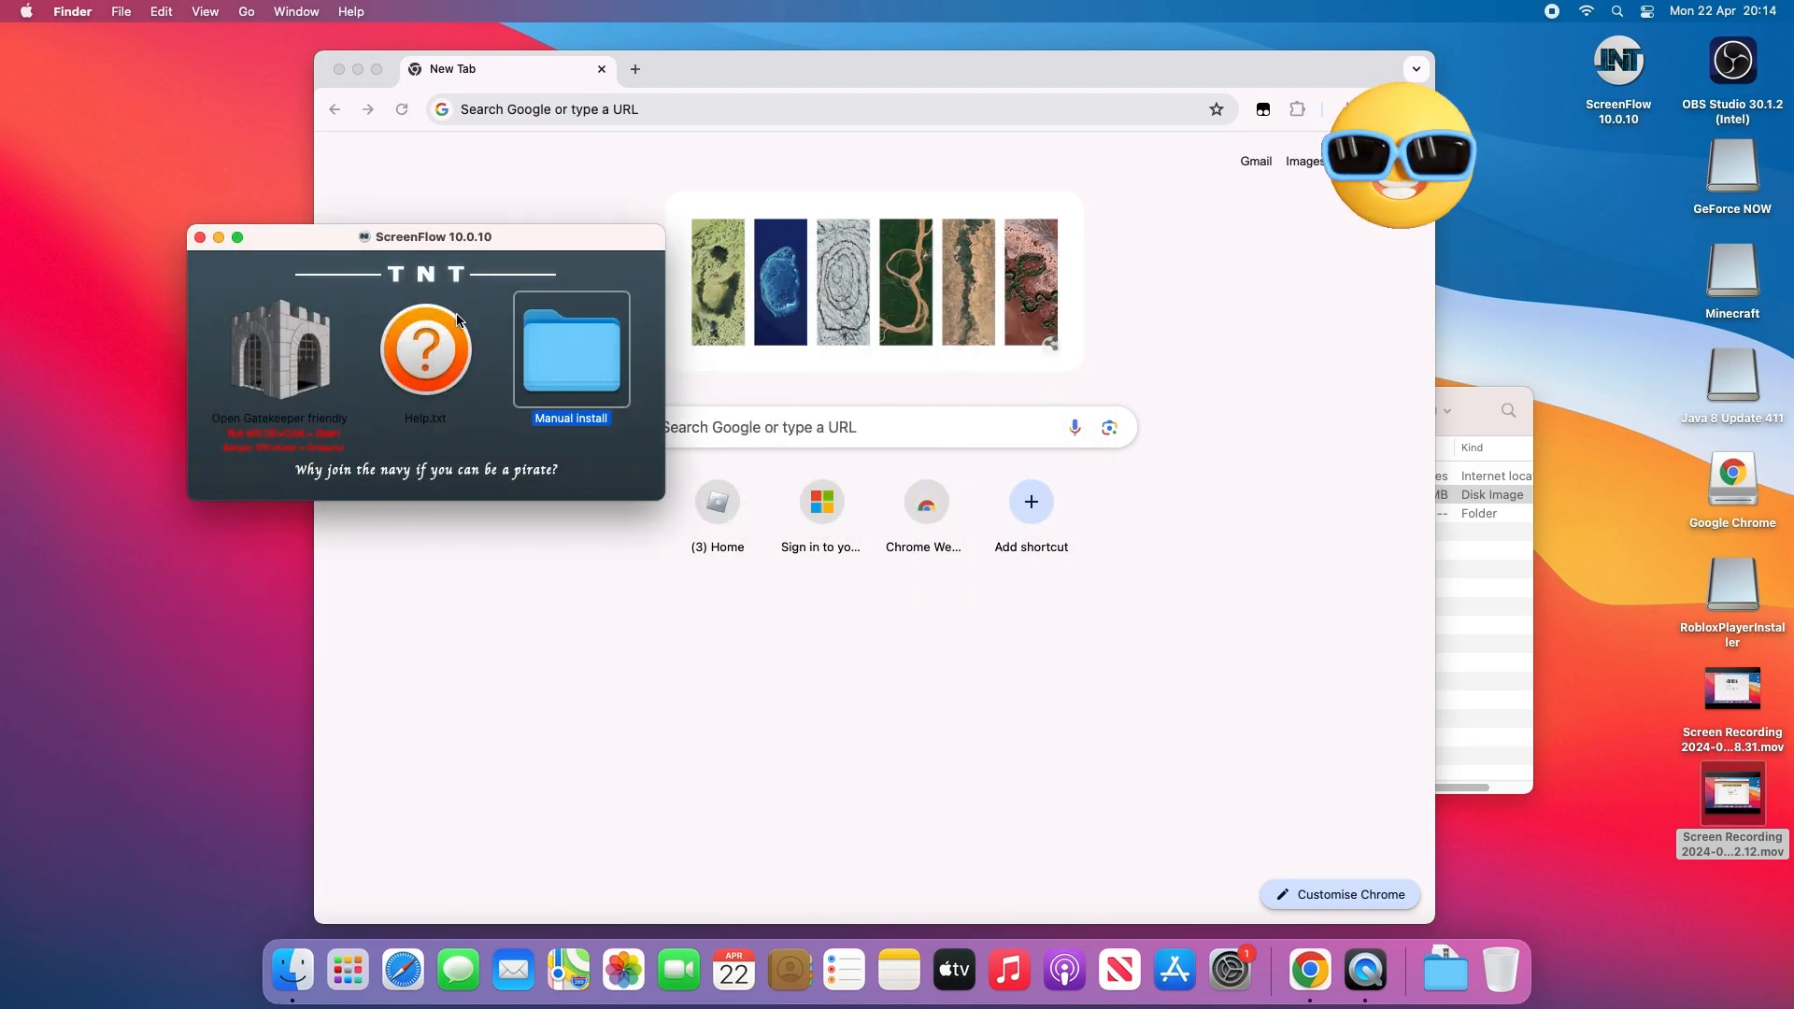
- Mount the inner disk image from Manual install and copy ScreenFlow into Applications
double_click(572, 352)
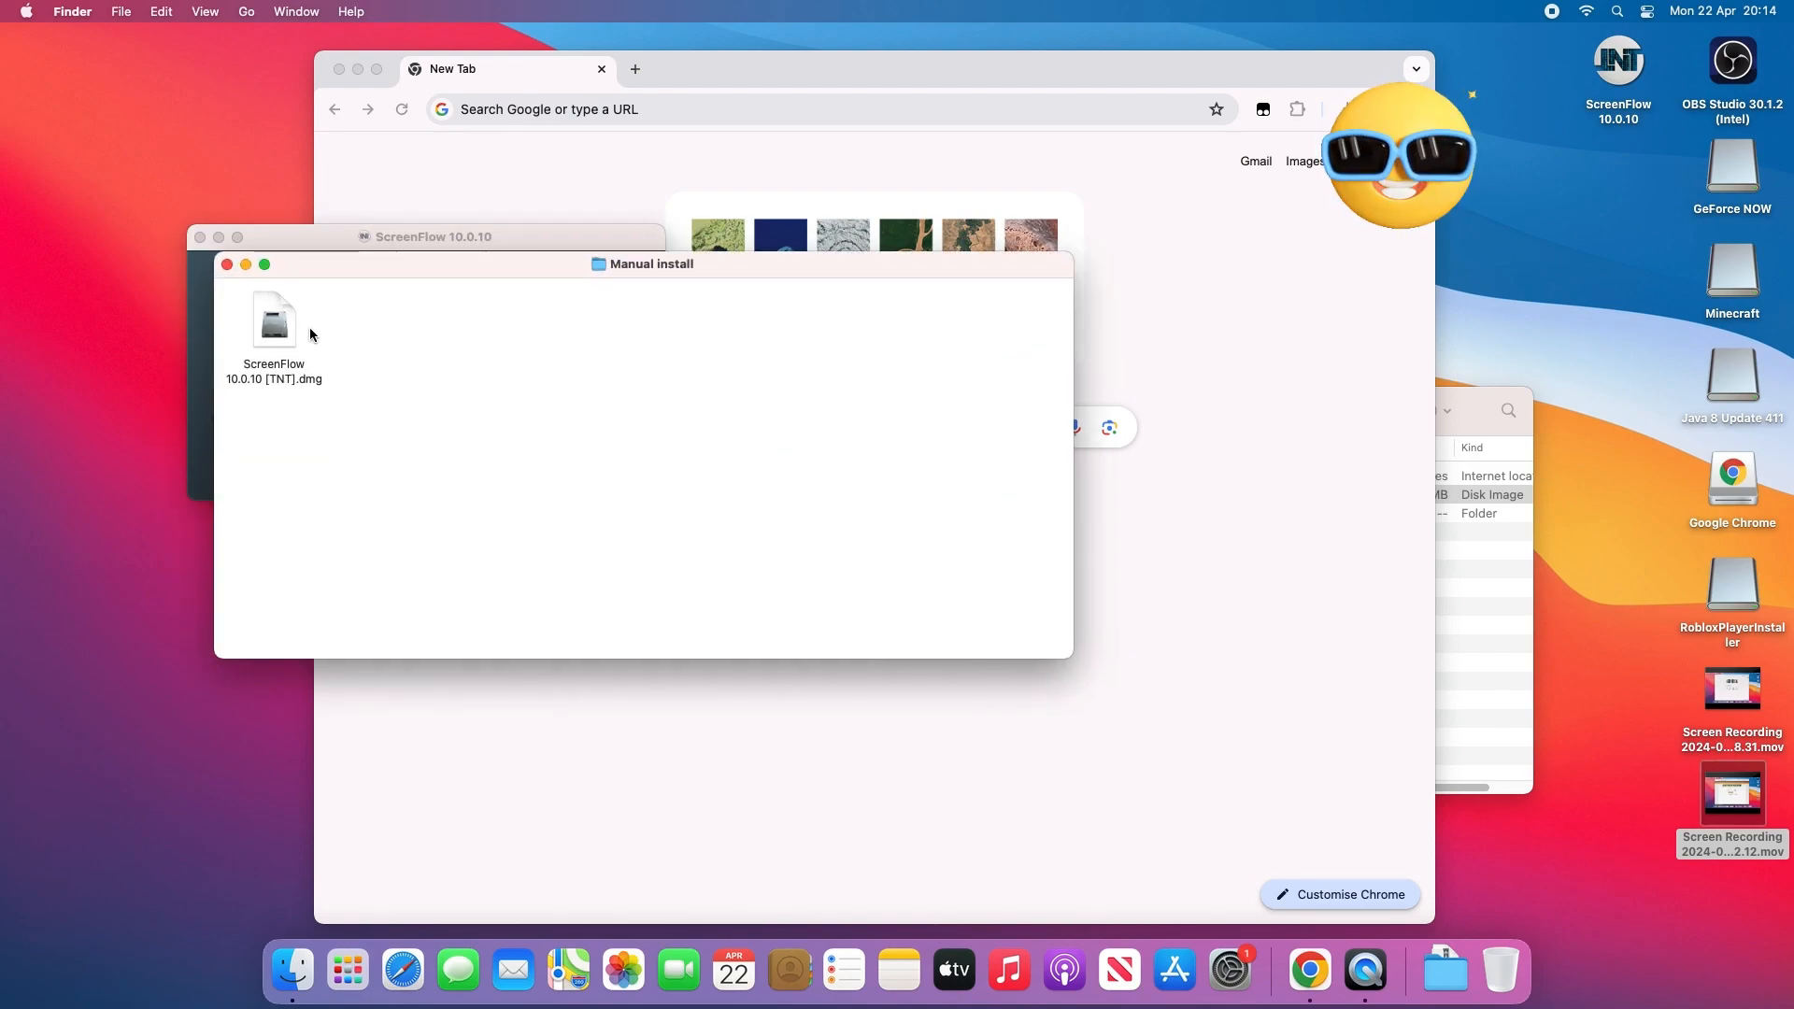
double_click(273, 319)
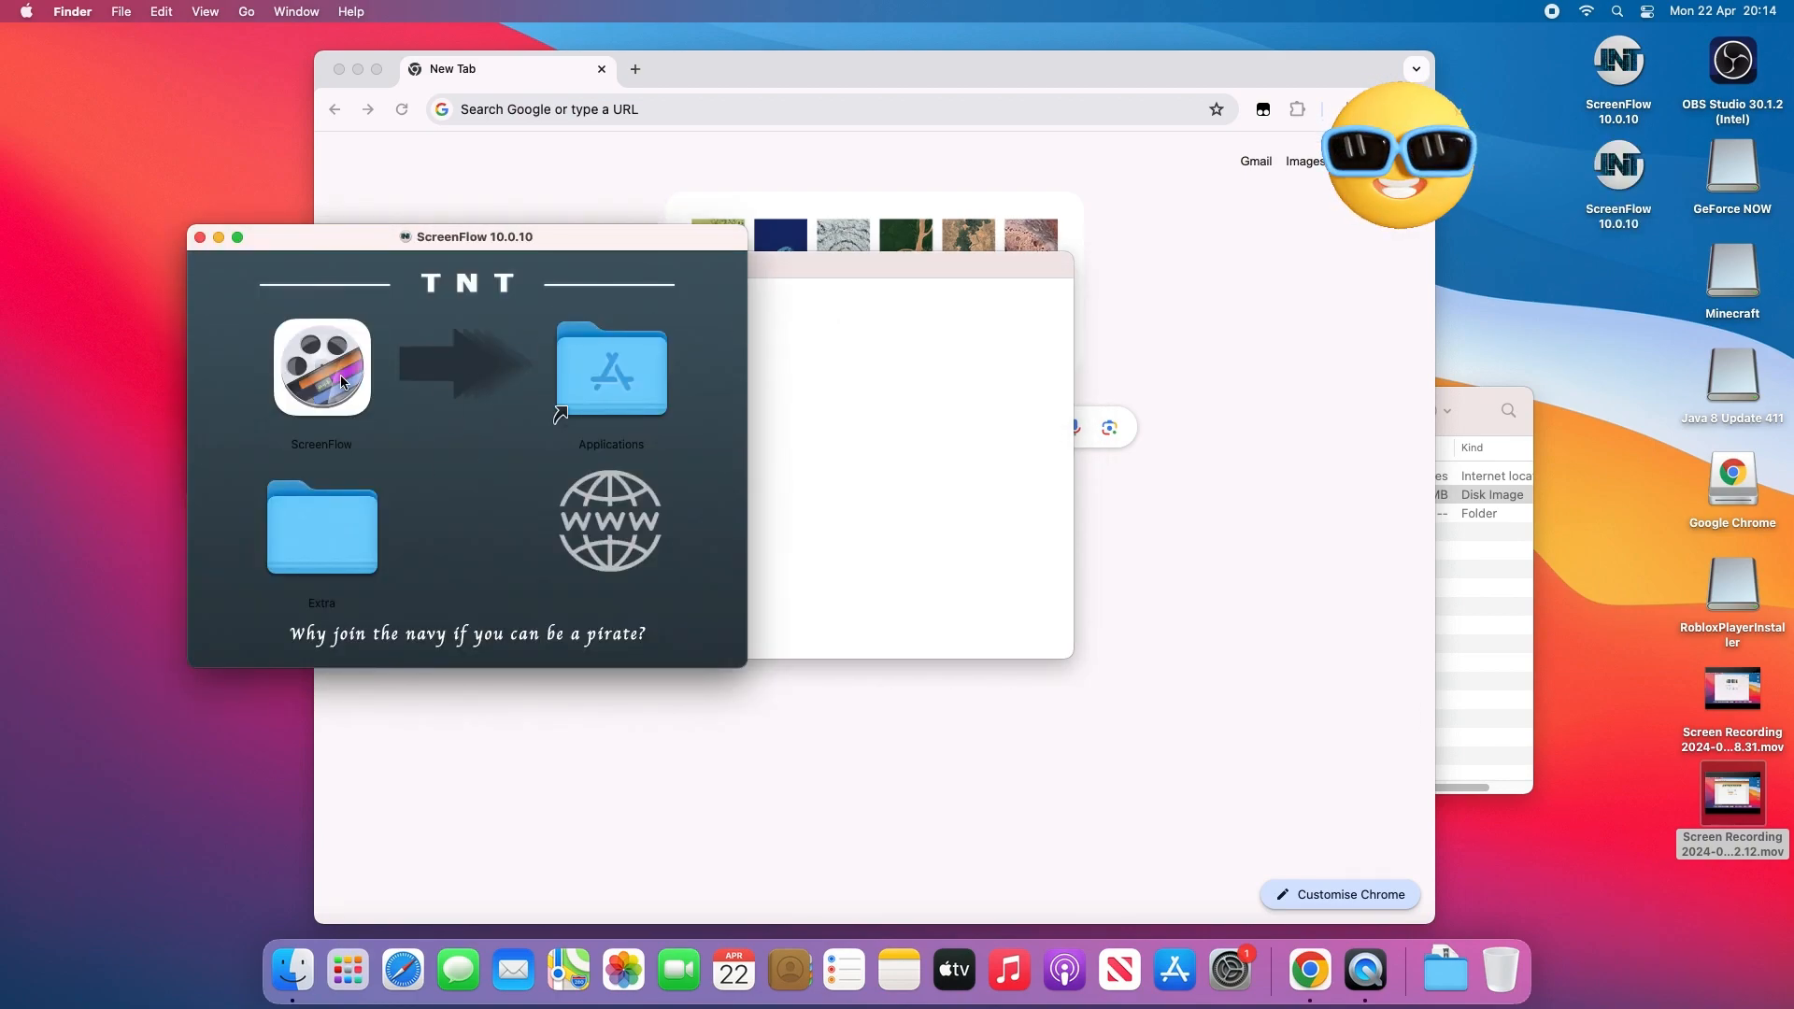
click(610, 367)
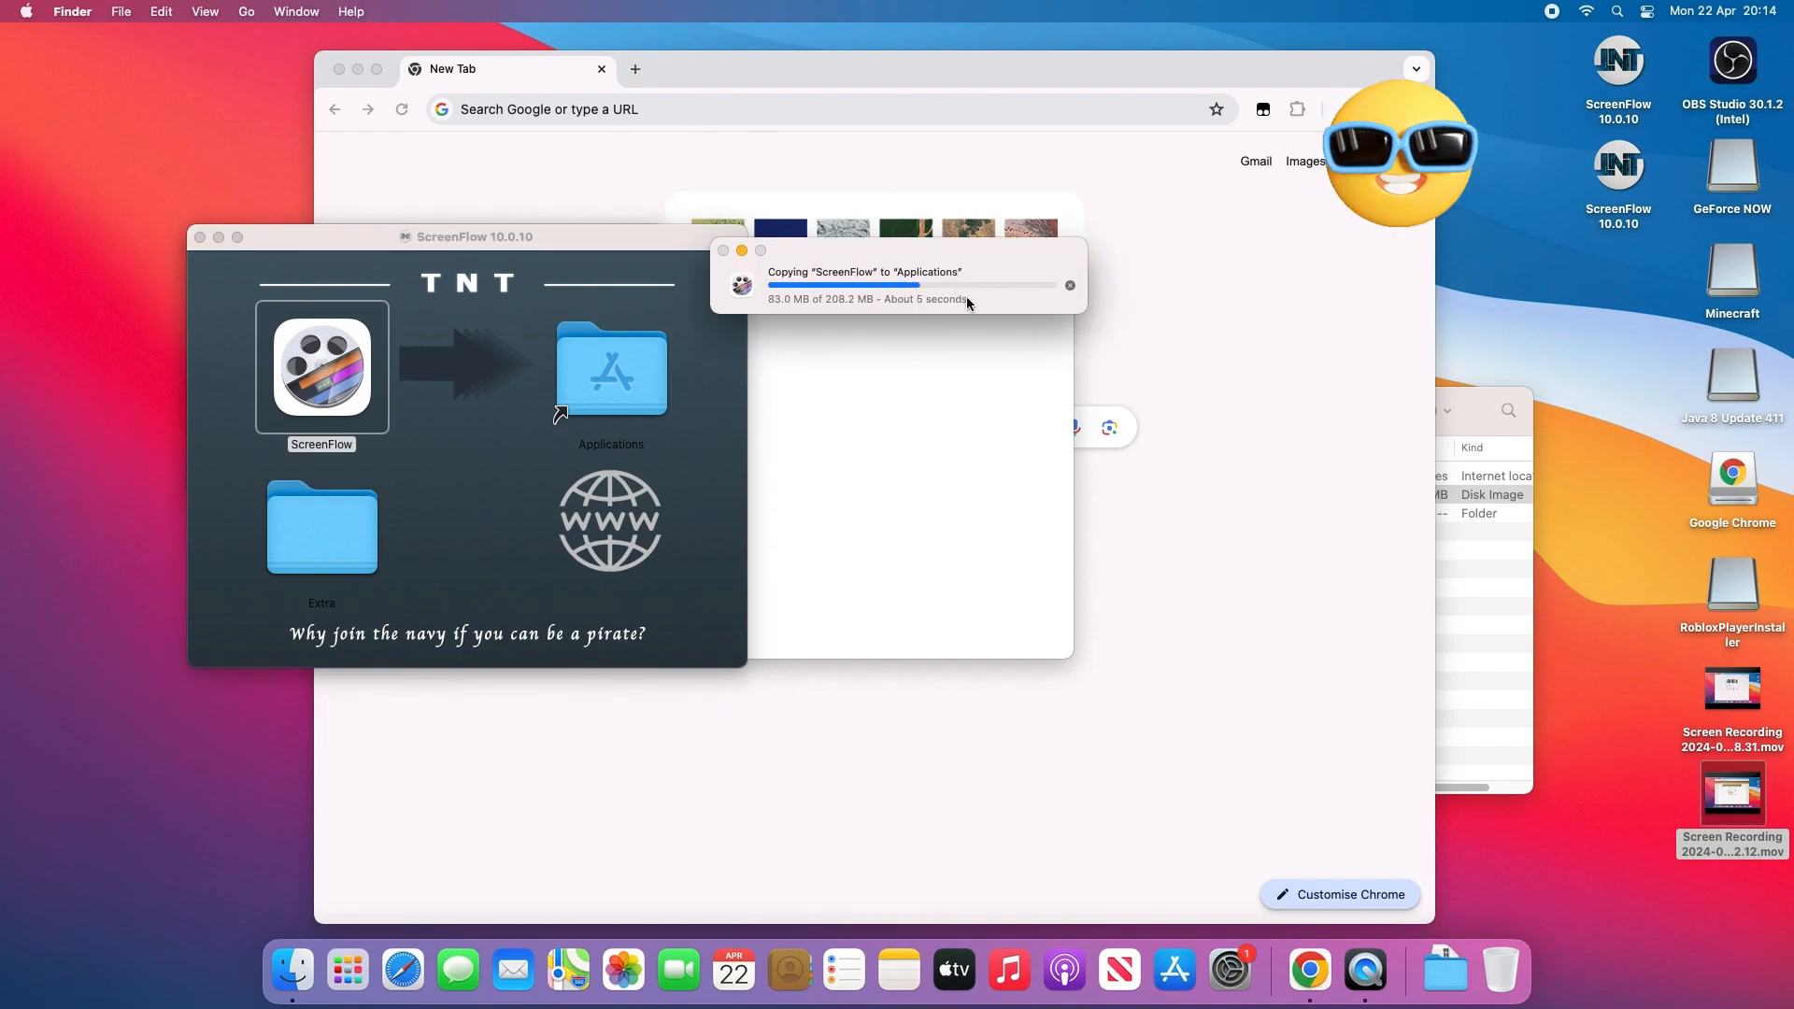
mouse_move(1101, 468)
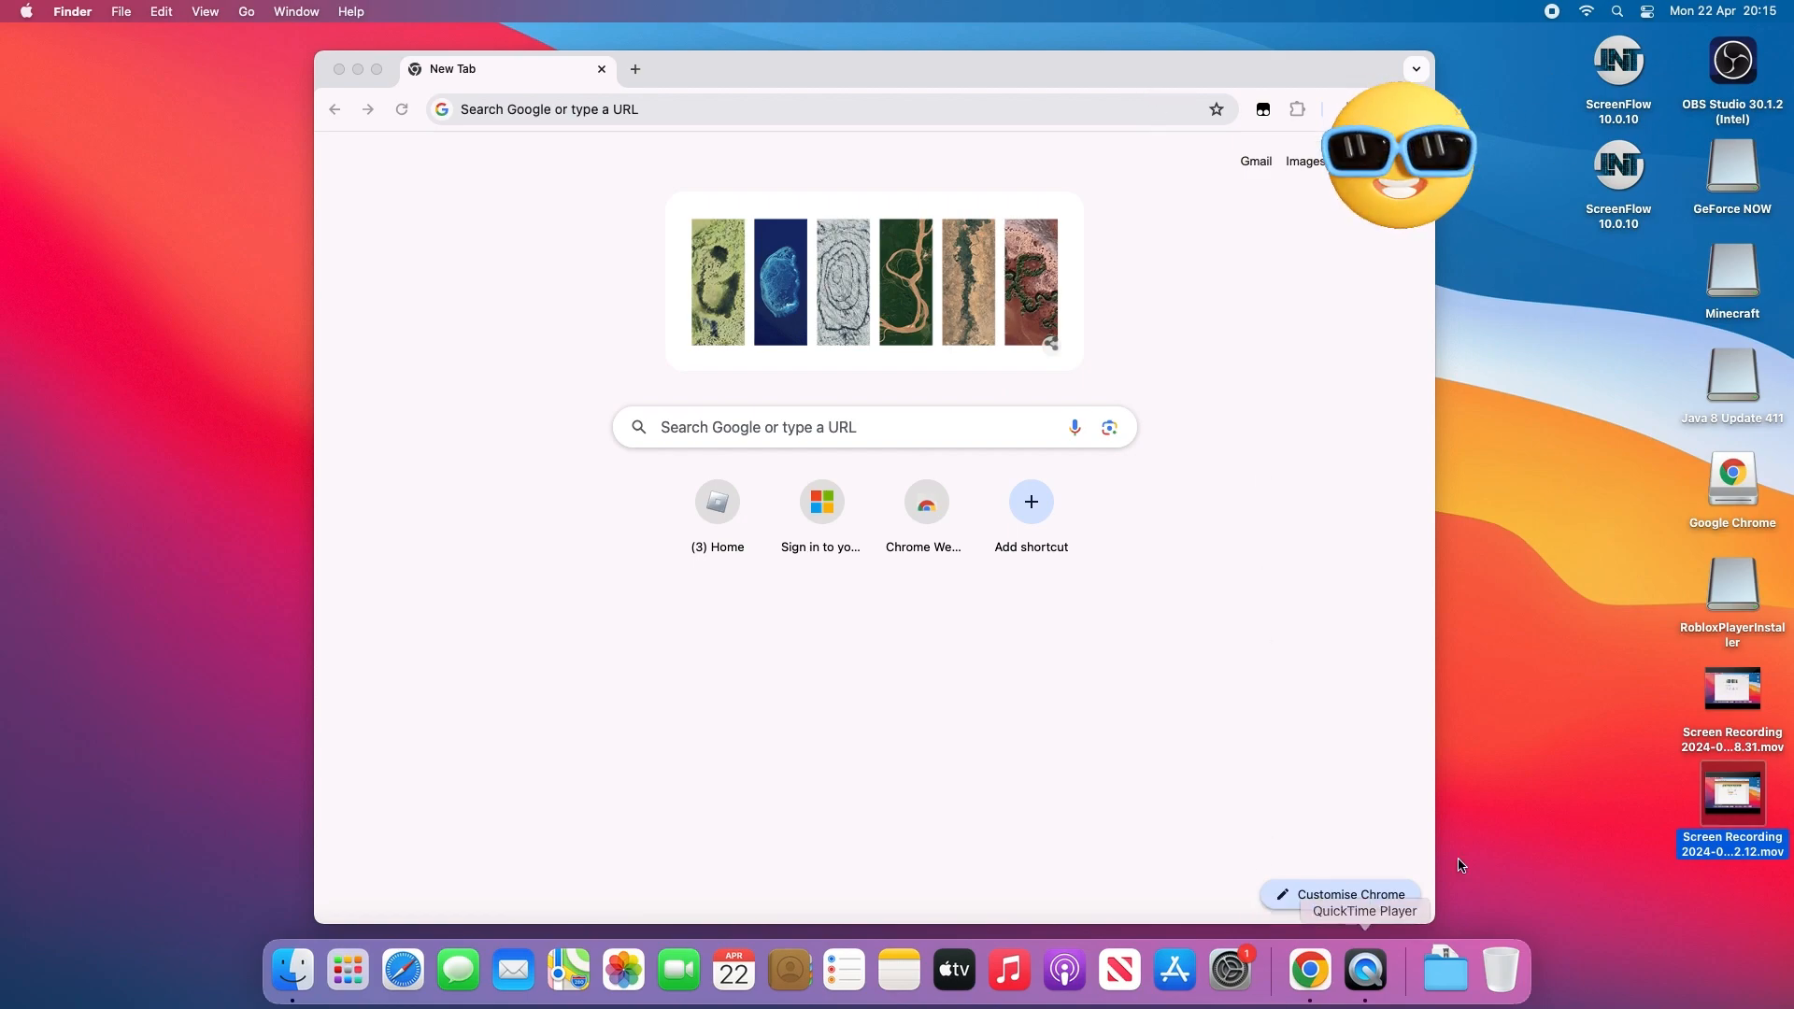
mouse_move(890, 671)
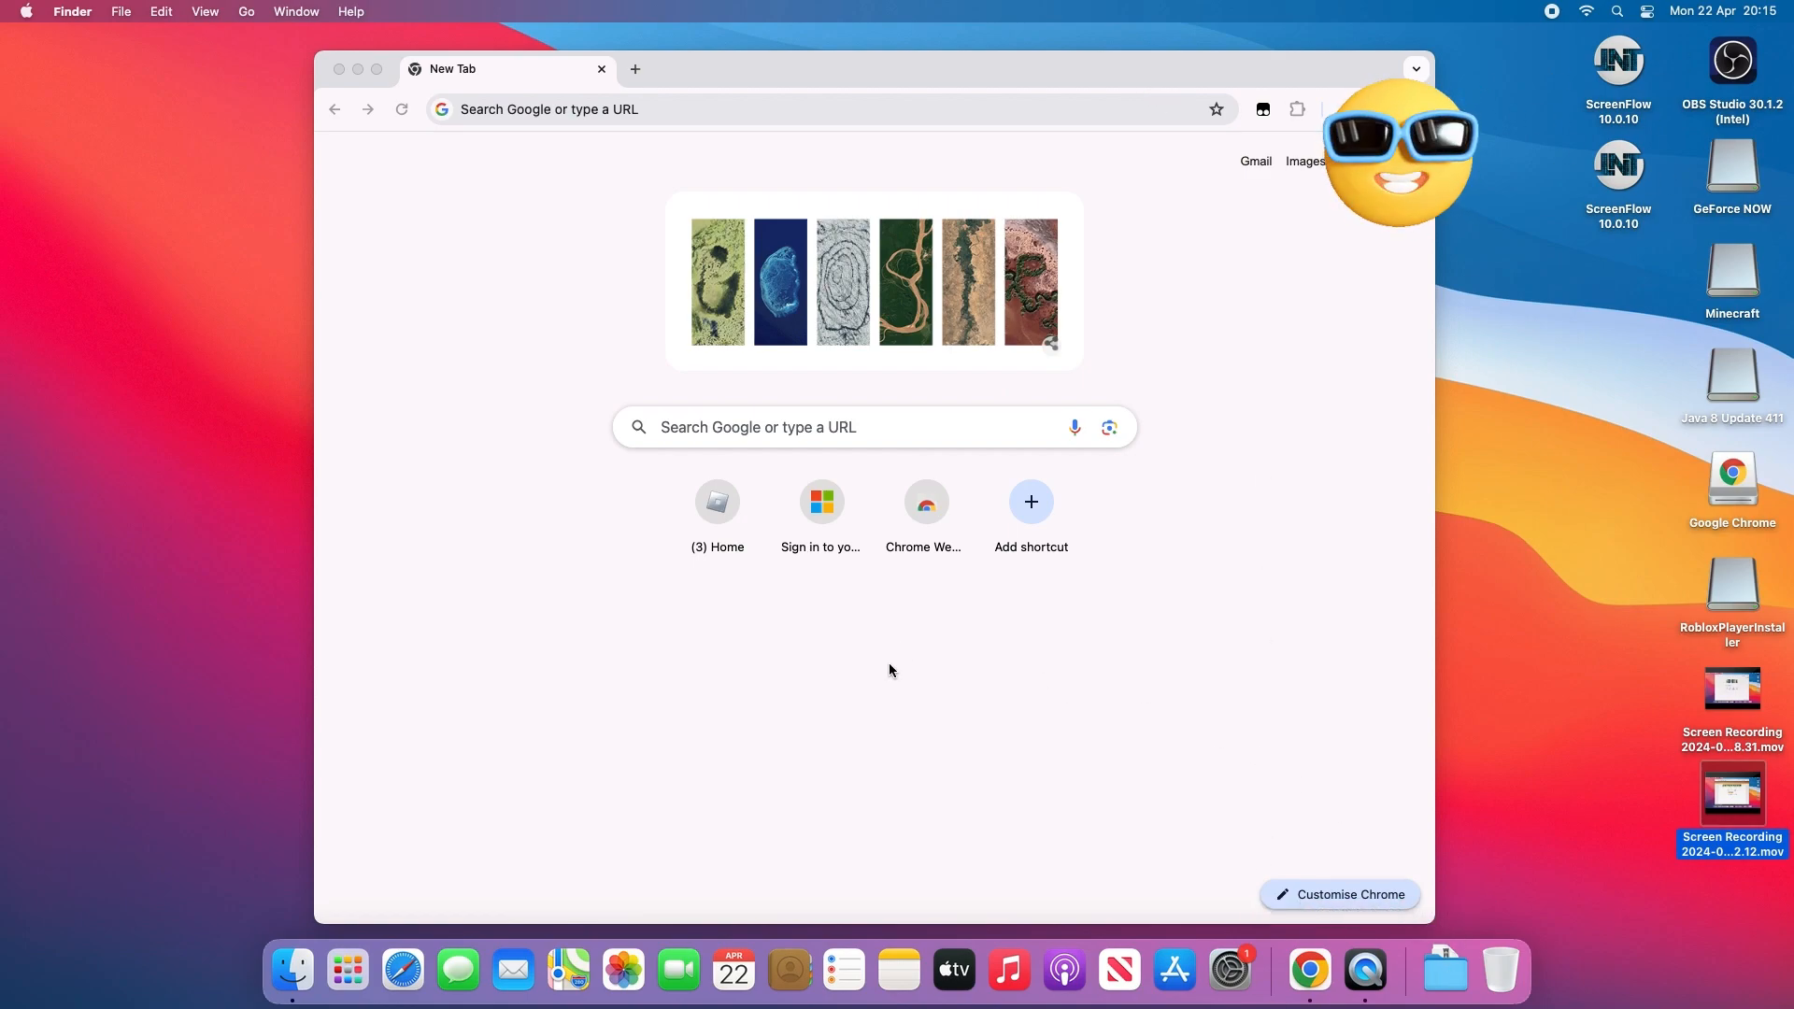
- Launch the installed ScreenFlow, triggering macOS's unidentified-developer warning
click(347, 972)
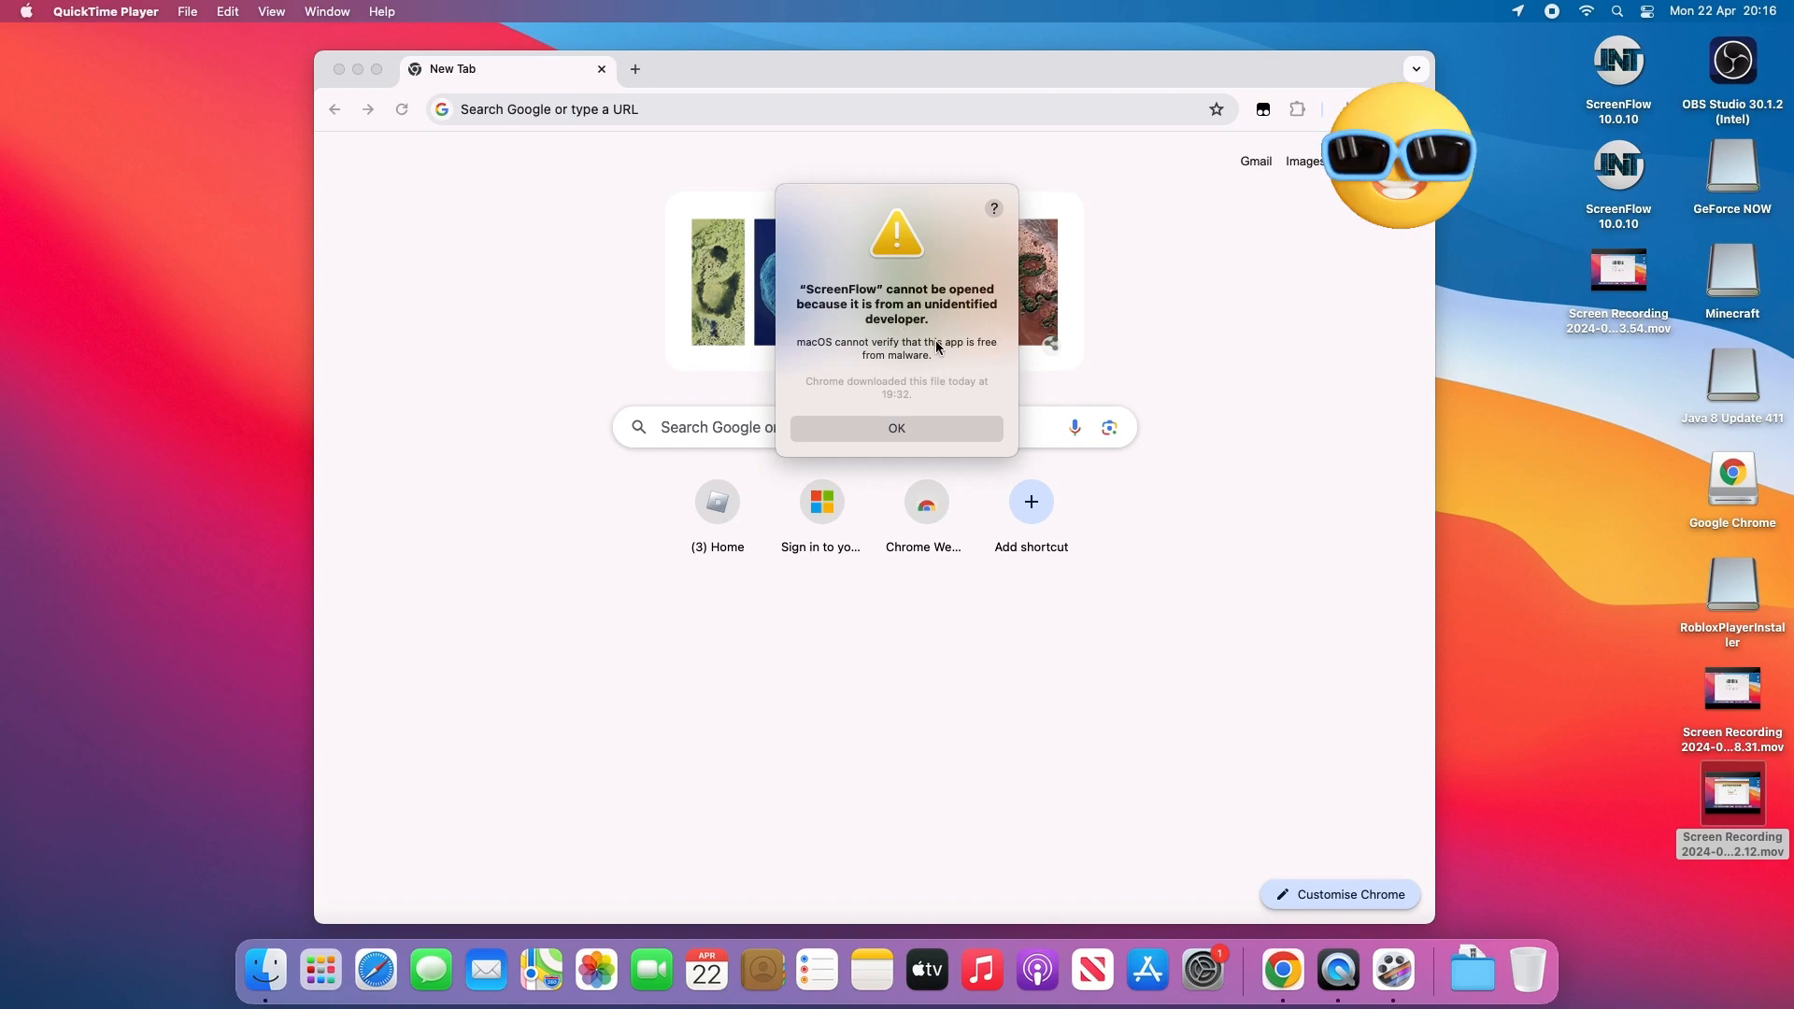
- Dismiss the warning and go to Security & Privacy in System Preferences, where ScreenFlow shows as blocked
click(895, 428)
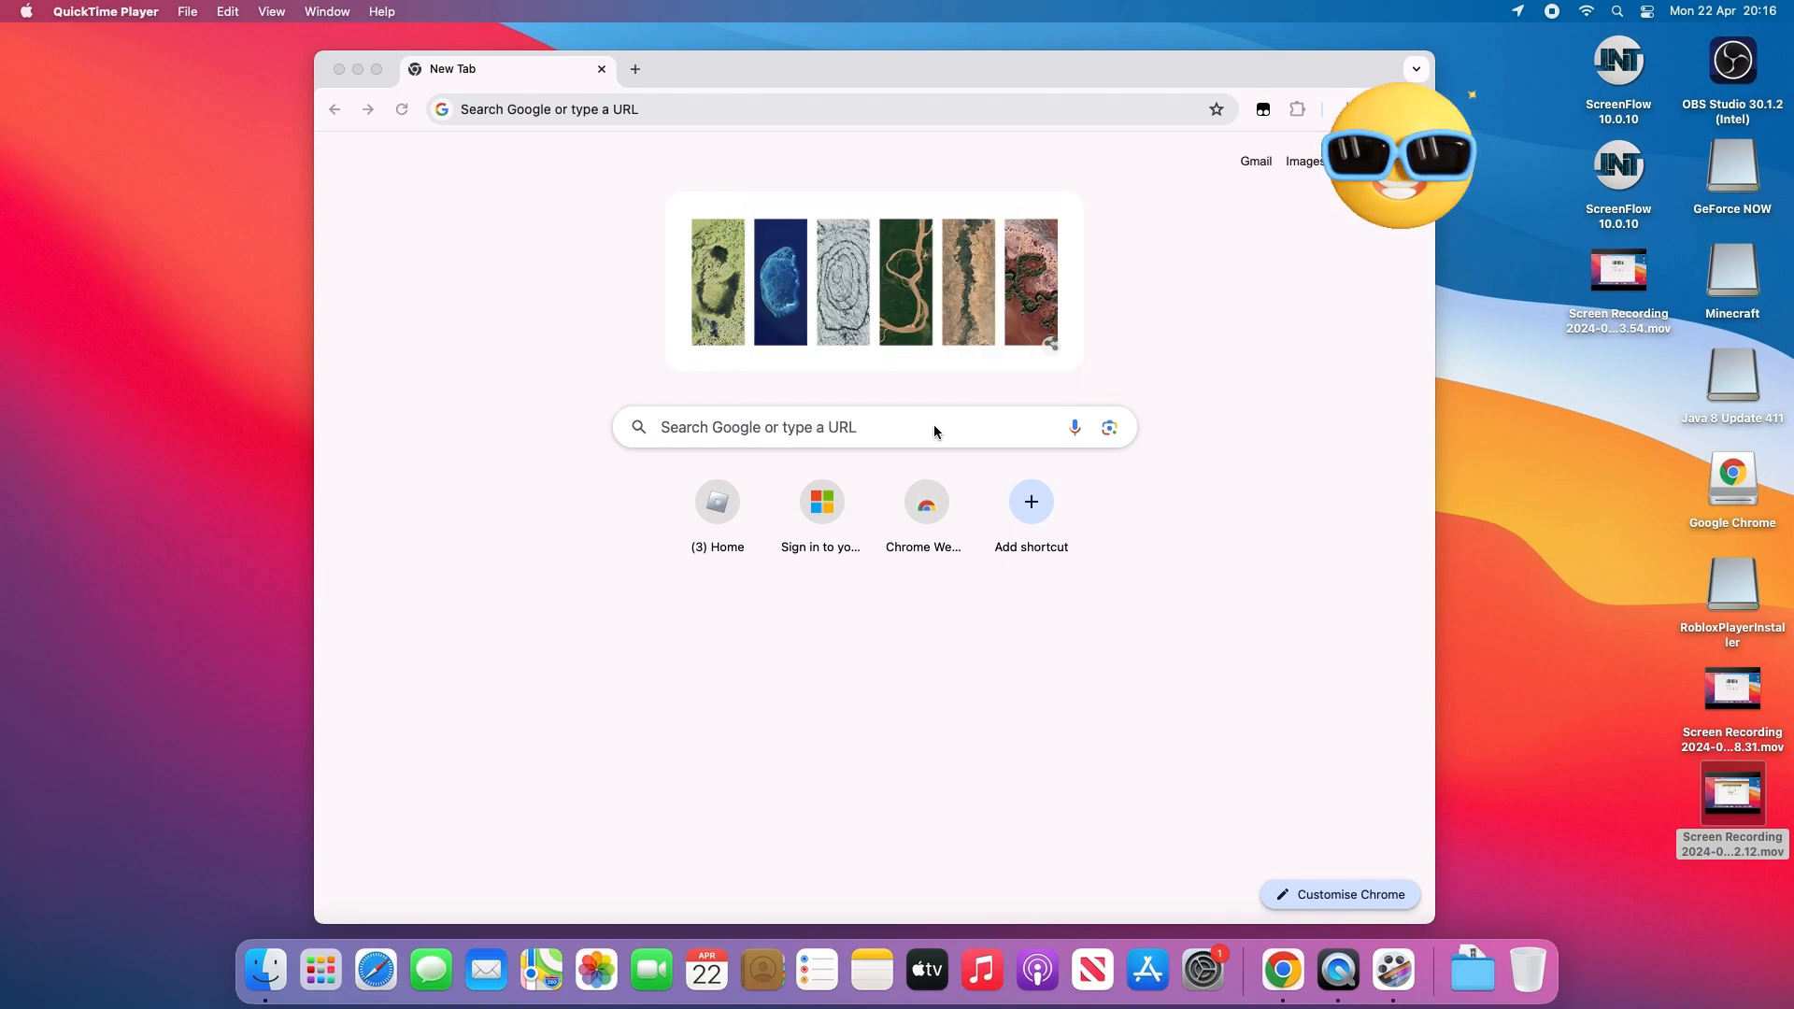
click(24, 11)
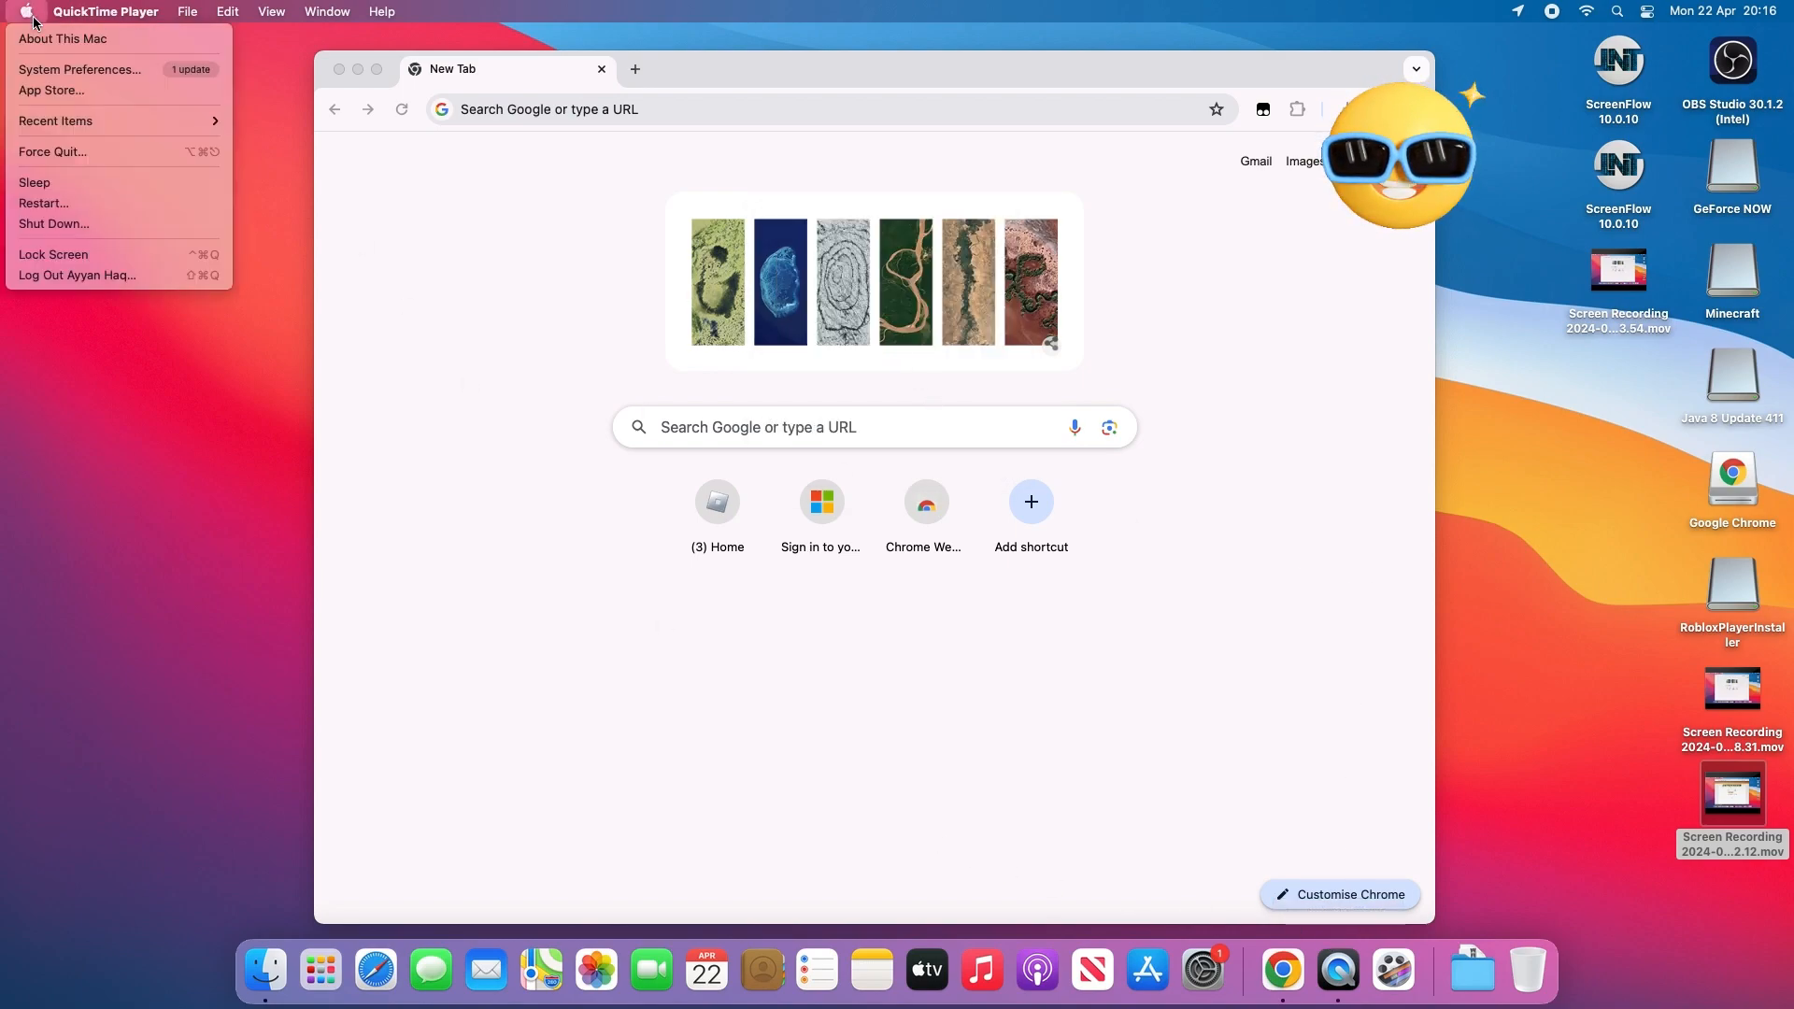
click(530, 324)
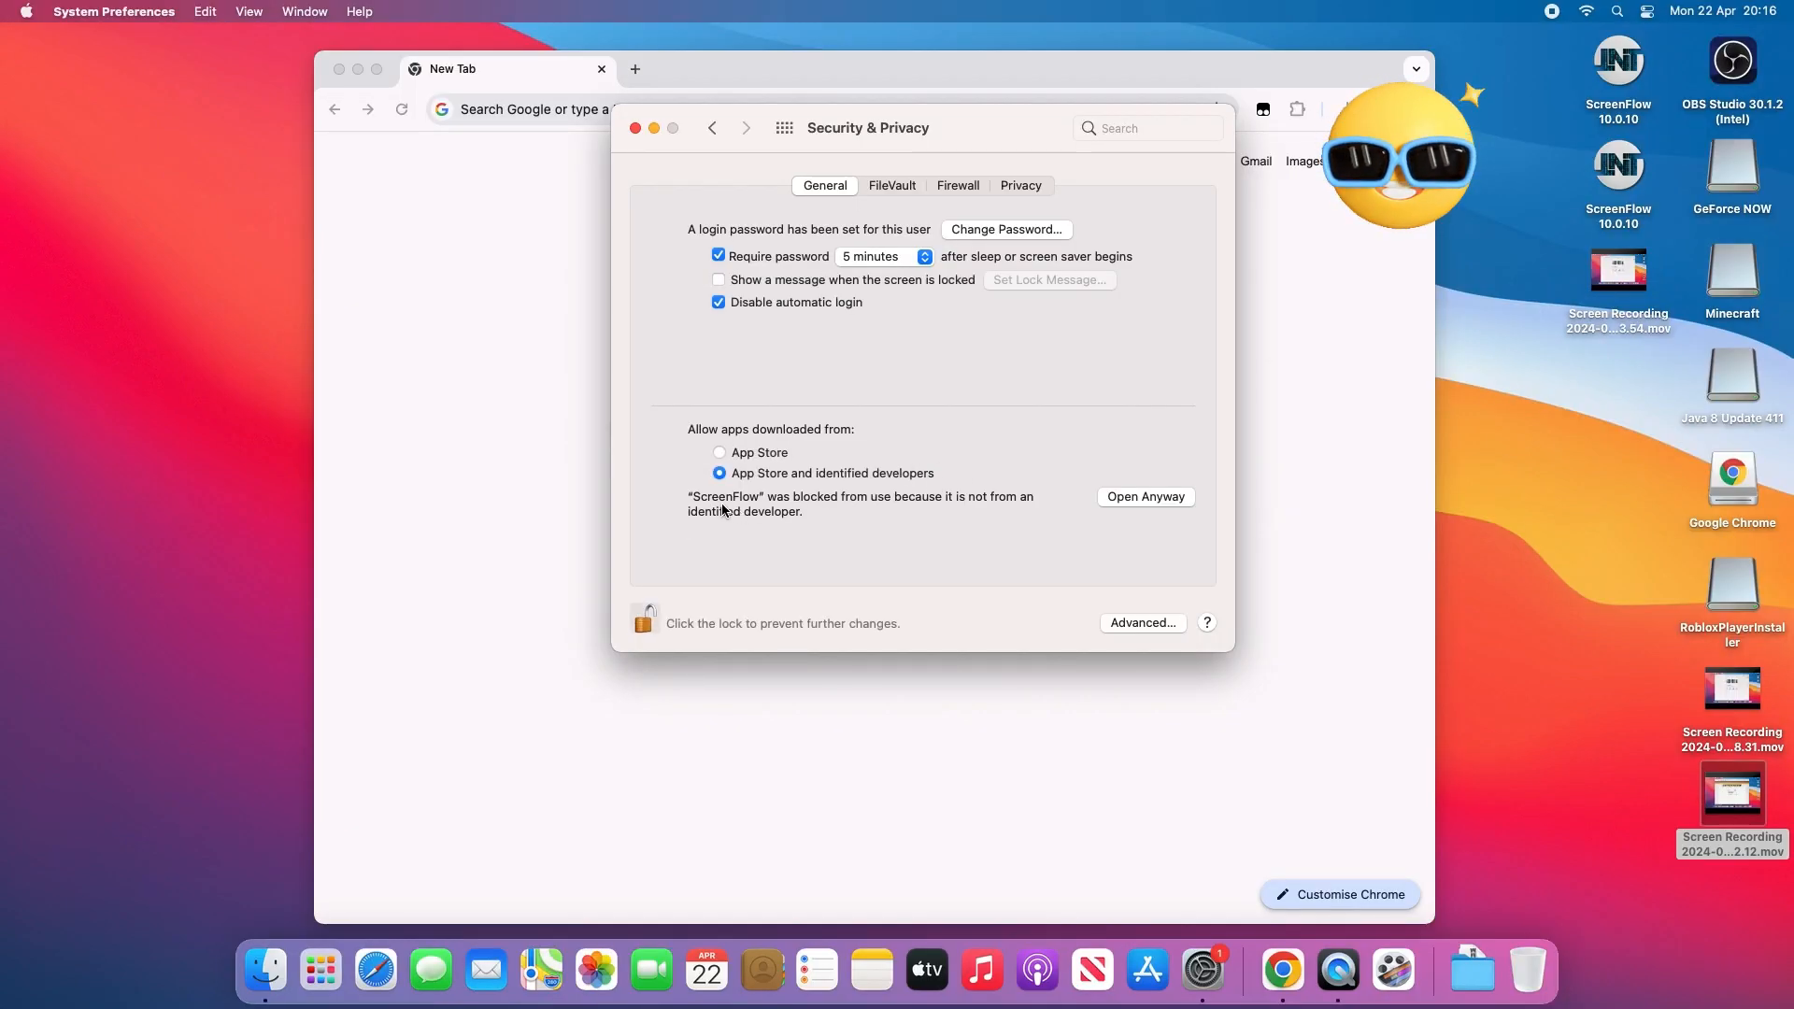
- Allow ScreenFlow with Open Anyway and confirm opening it to reach its welcome screen
click(1144, 497)
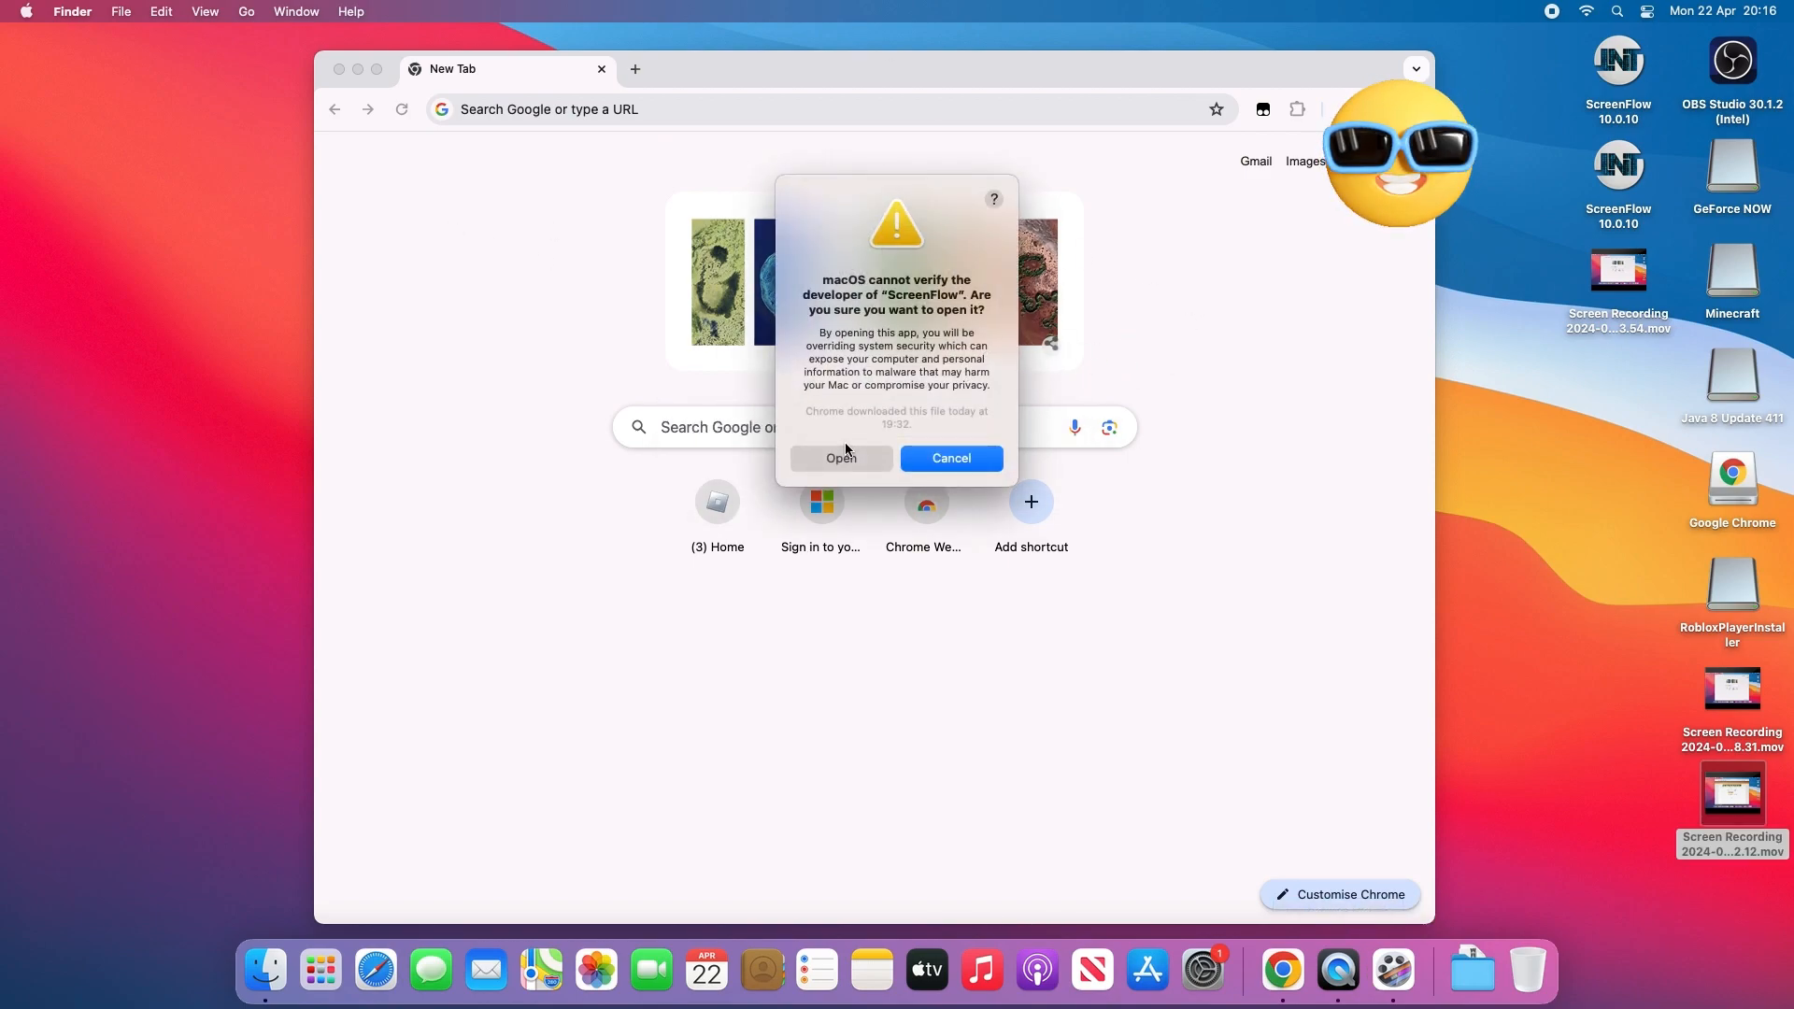
click(950, 458)
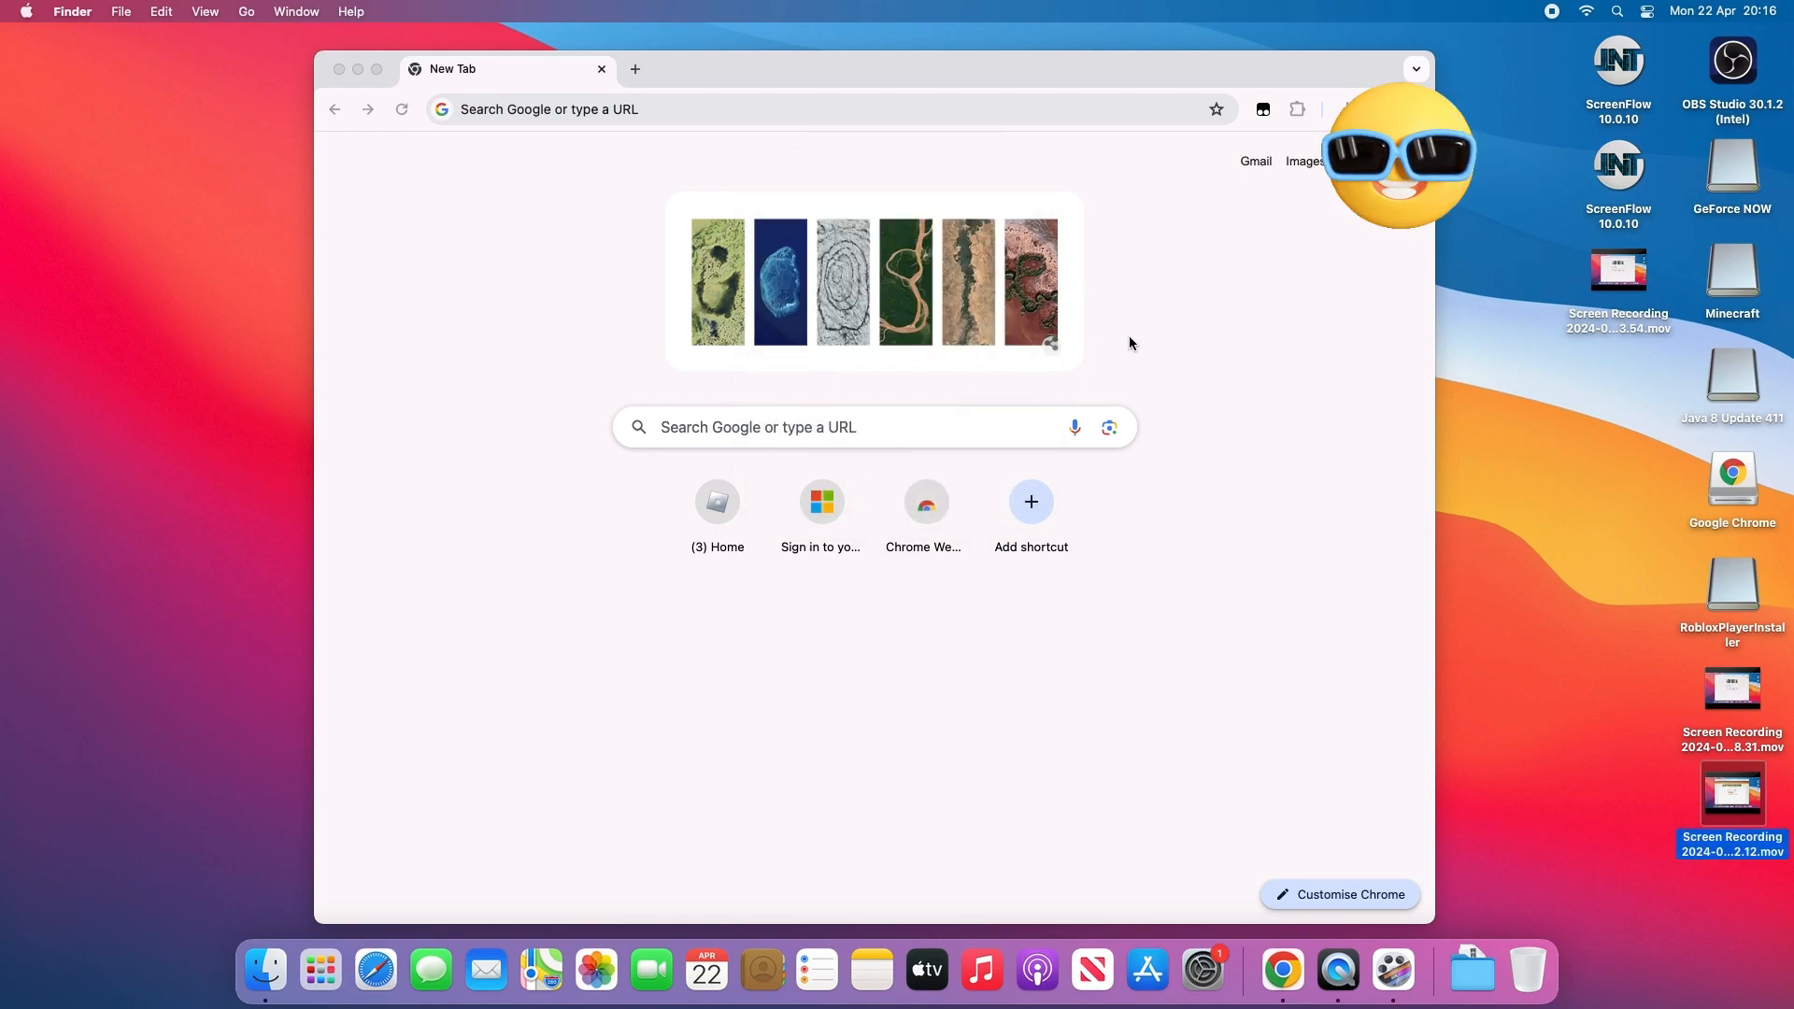
mouse_move(1180, 334)
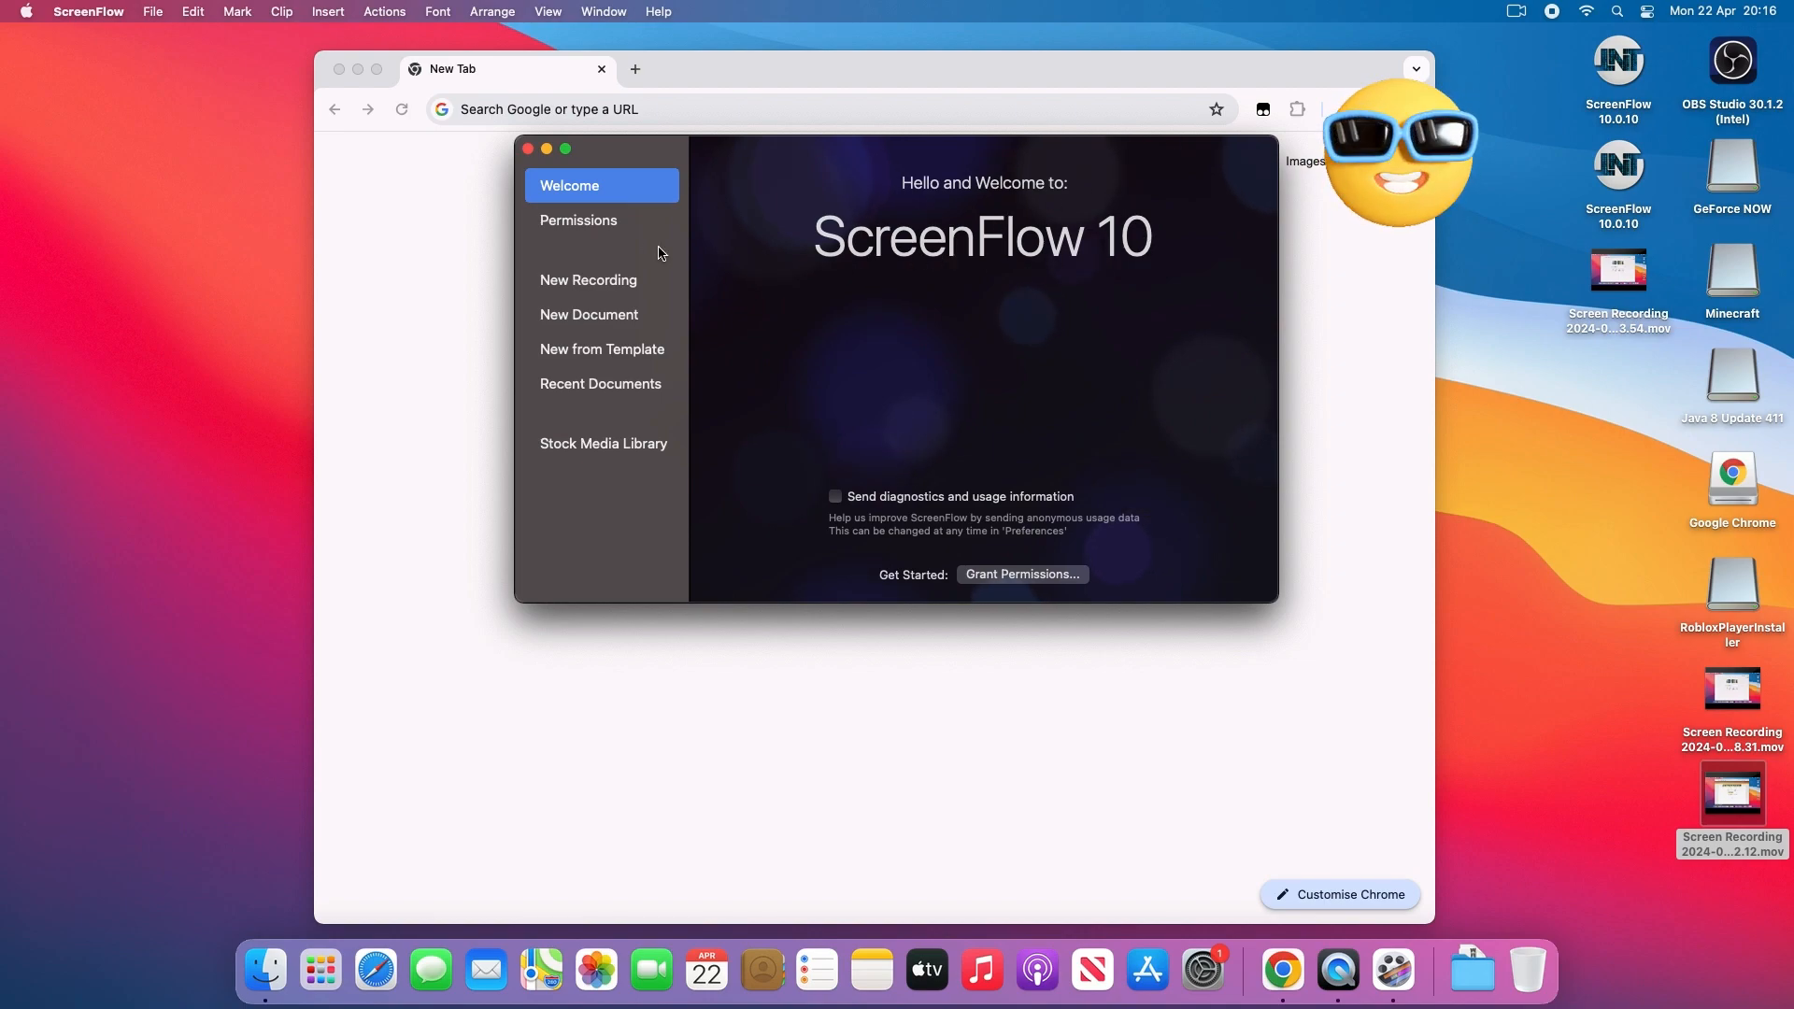
- Set up a new iMac screen recording with microphone audio from Blue Snowball
click(589, 280)
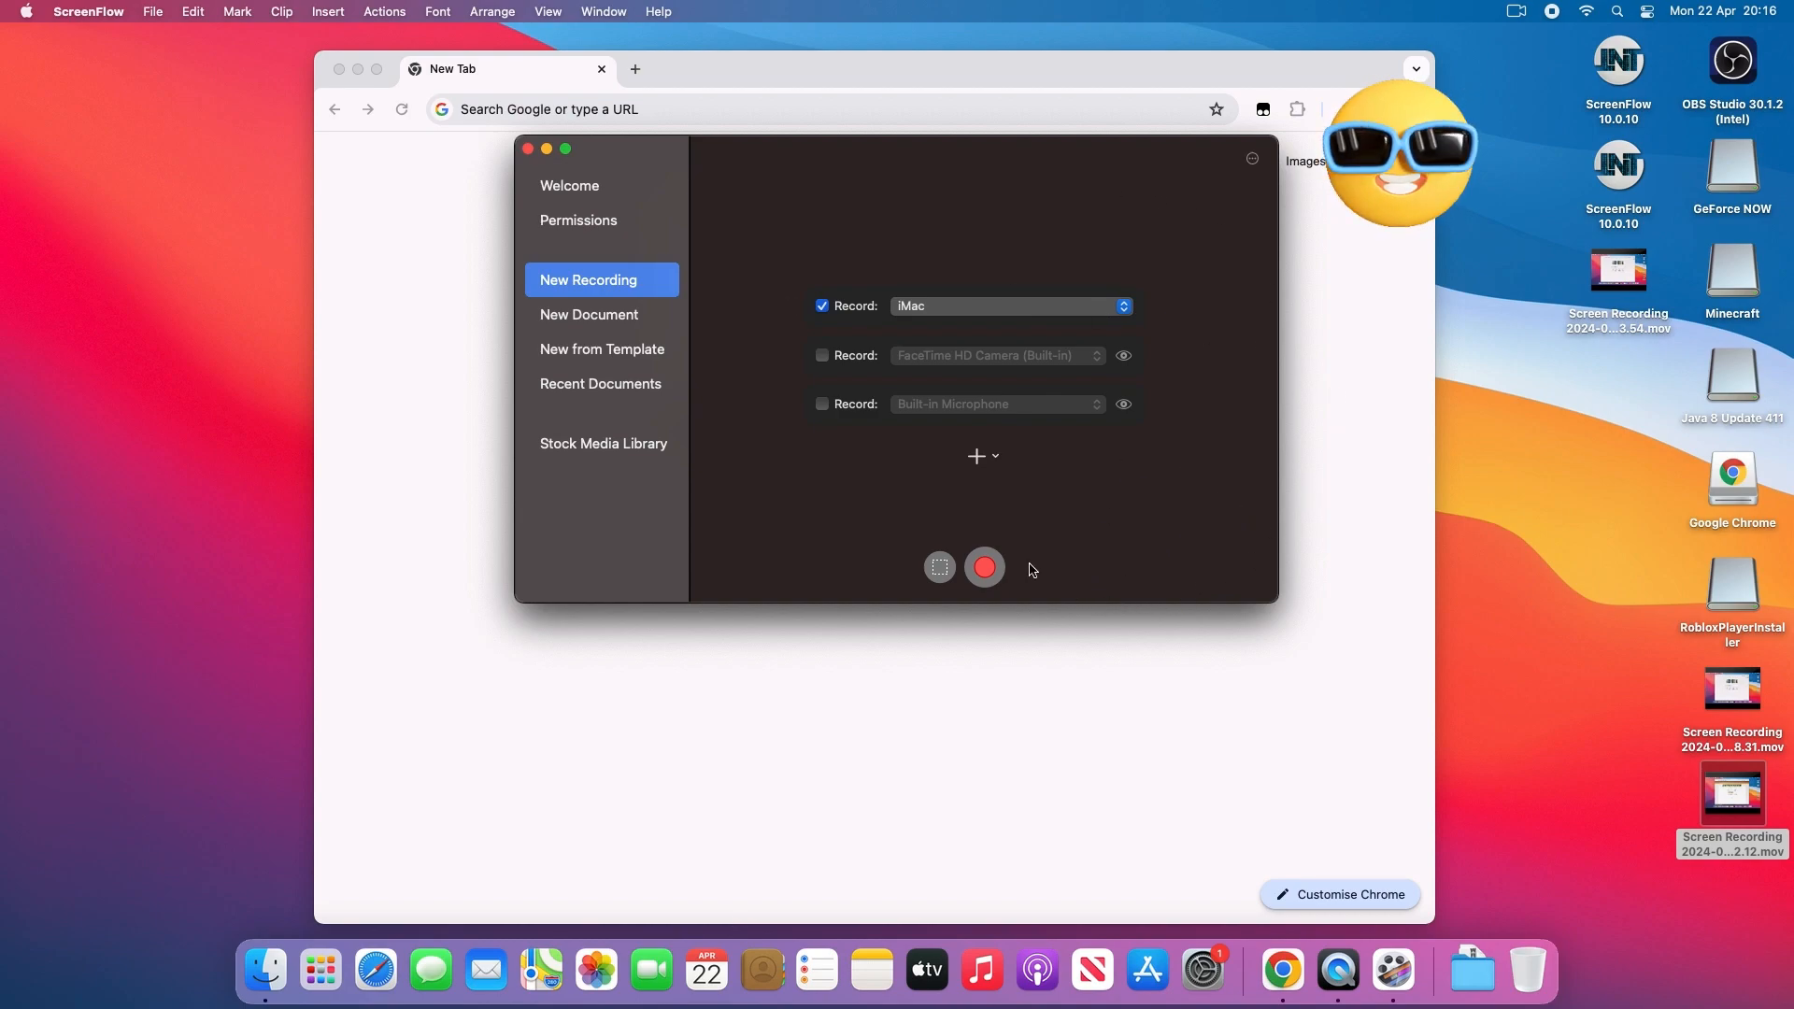
click(997, 404)
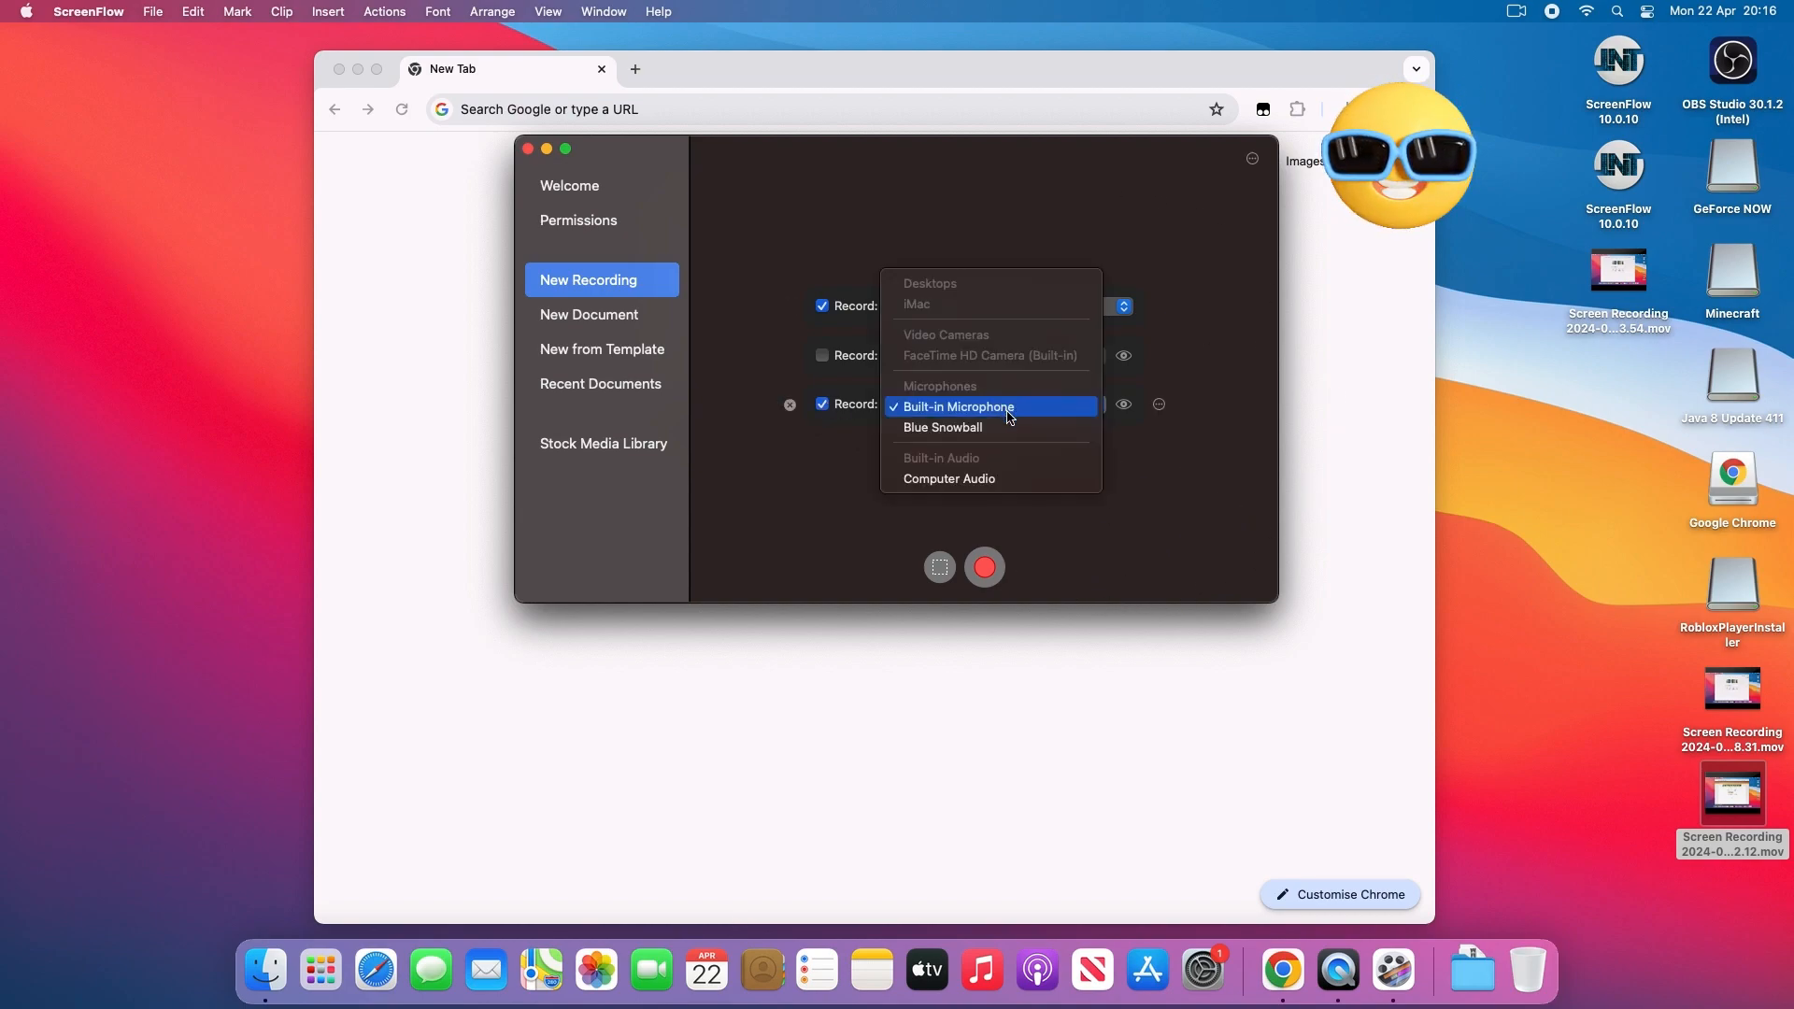
click(942, 426)
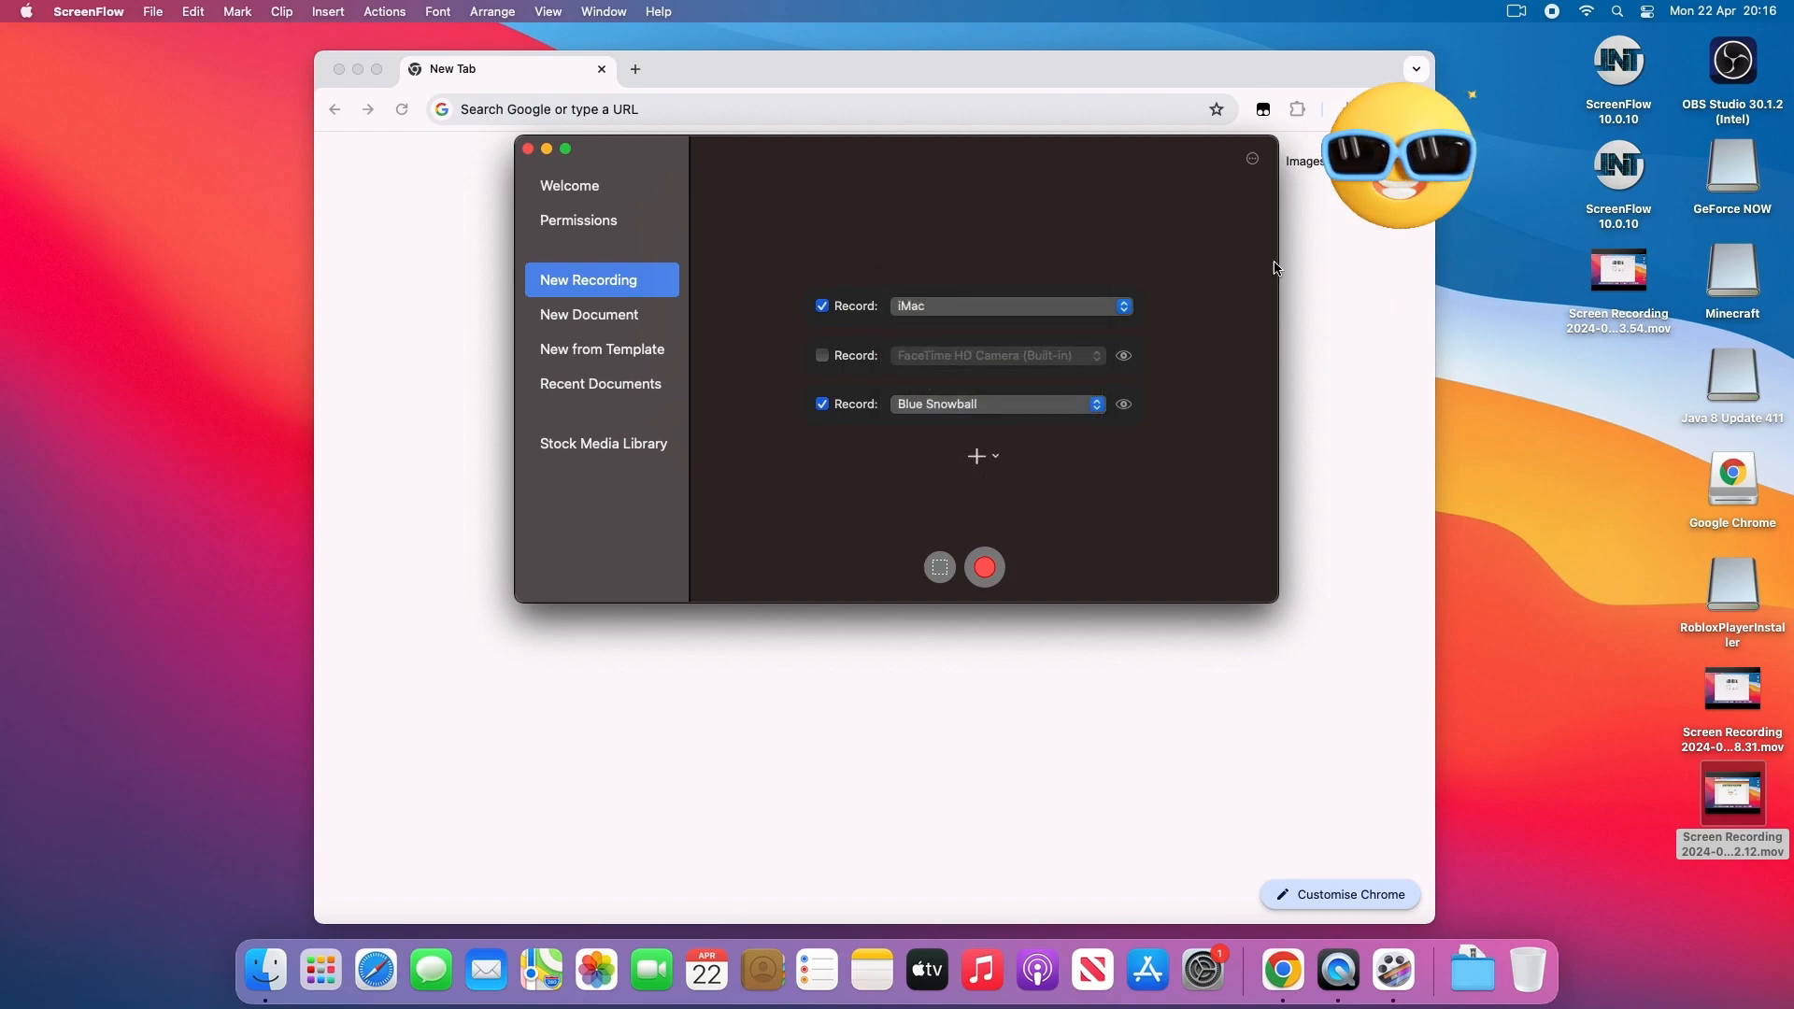